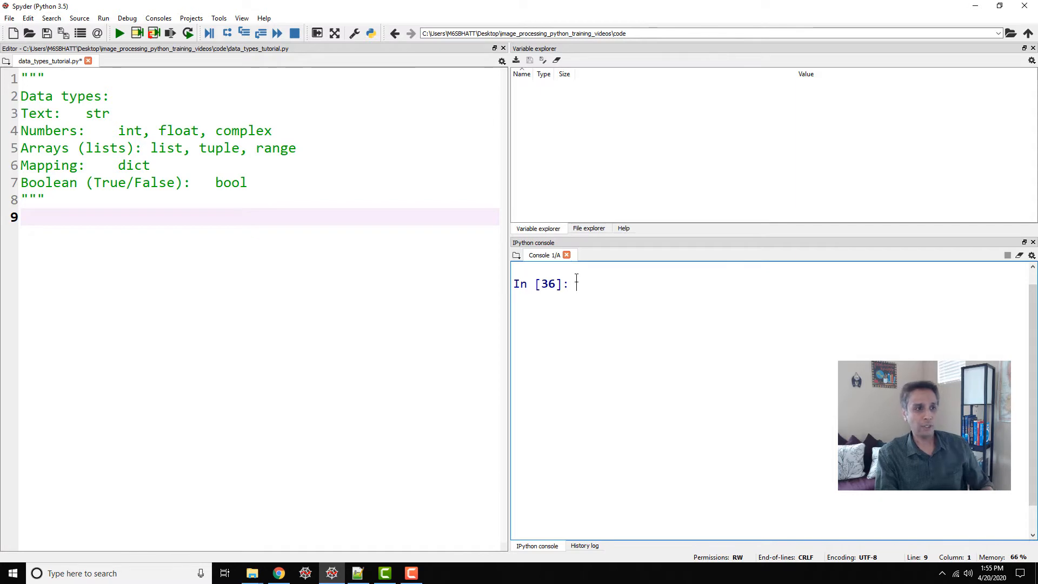
- Assign the string "Hello" to variable a in the IPython console
type("a")
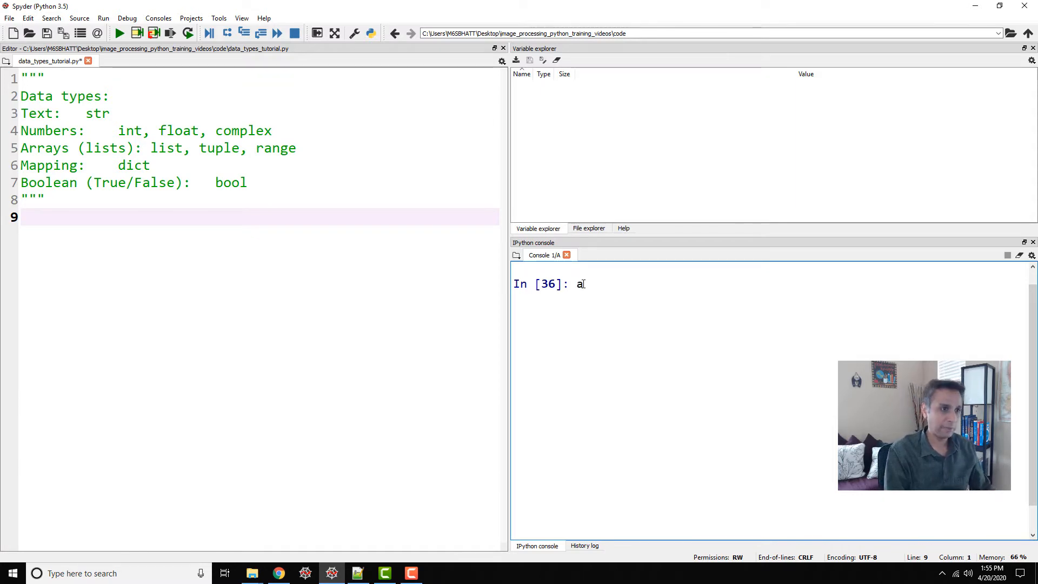
type("= \"")
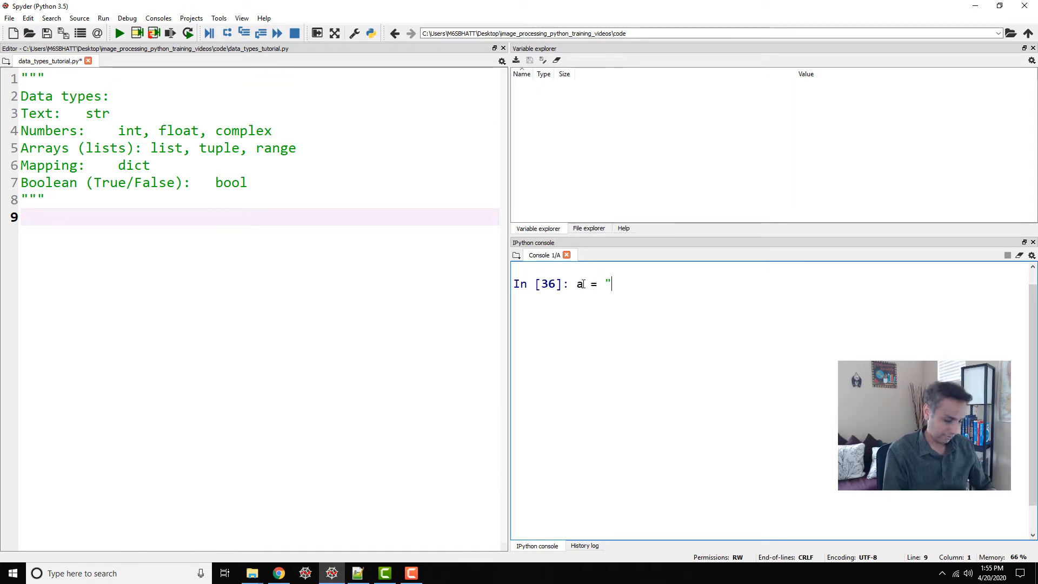
type("Hello")
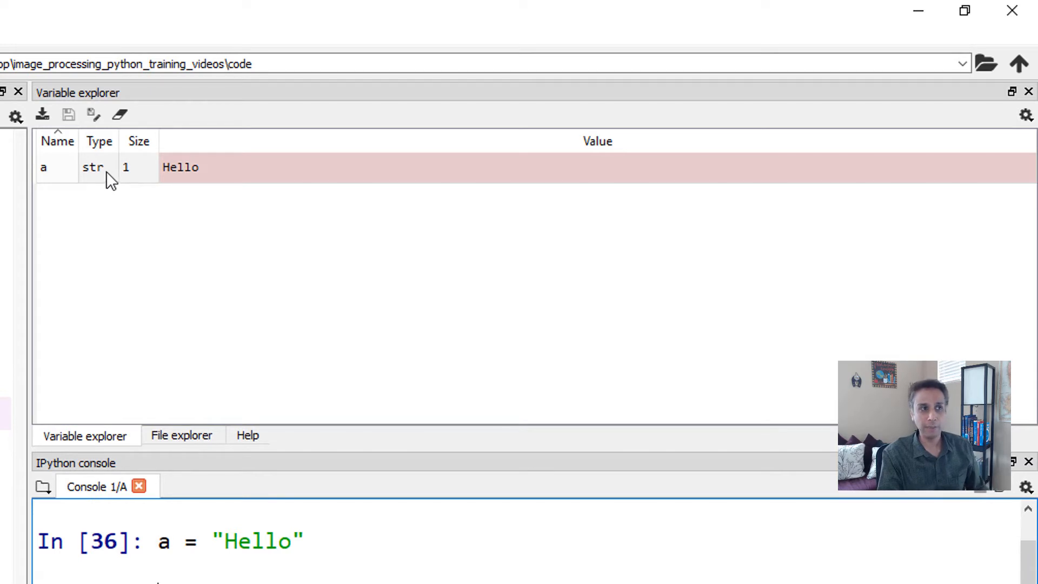
mouse_move(184, 190)
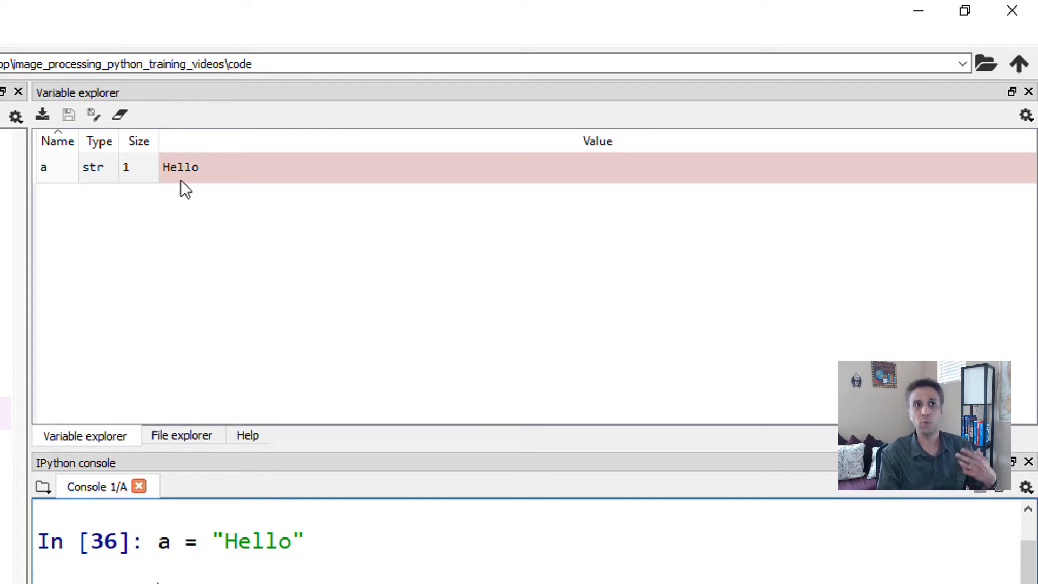
mouse_move(118, 416)
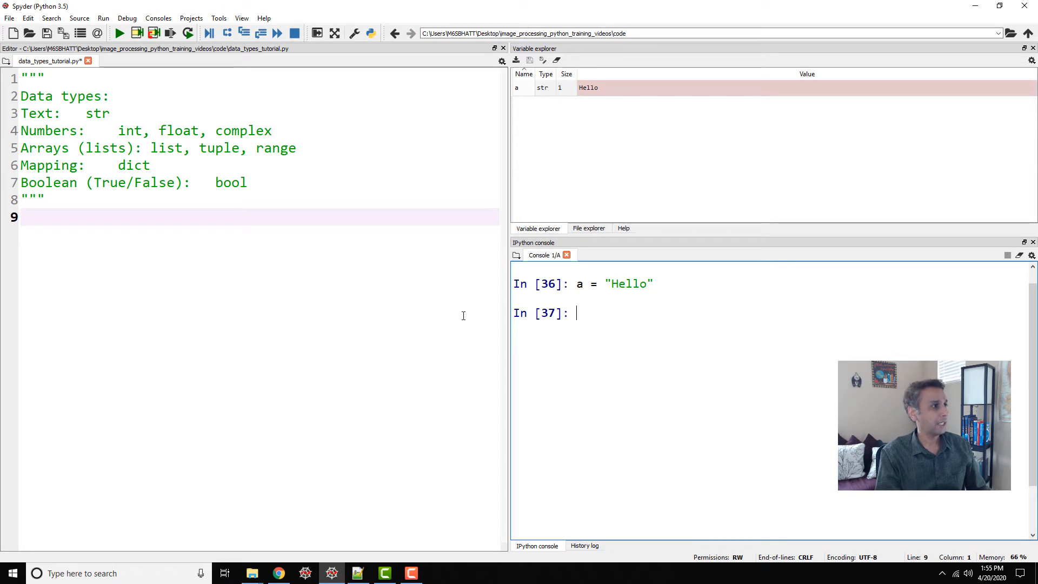
- Assign b=10 and c=10.4 and check their types (int and float)
type("b=10")
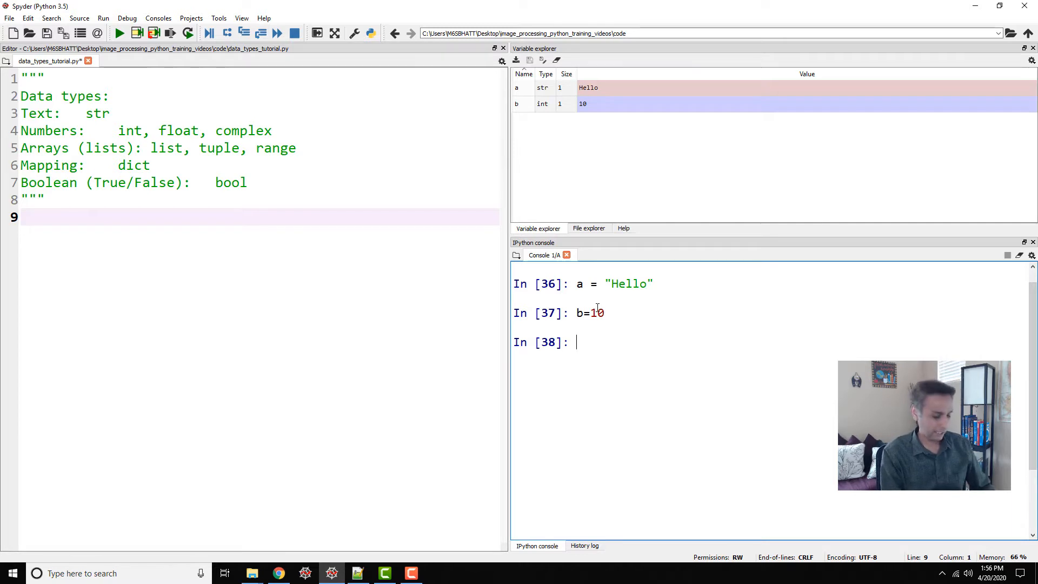
type("type(")
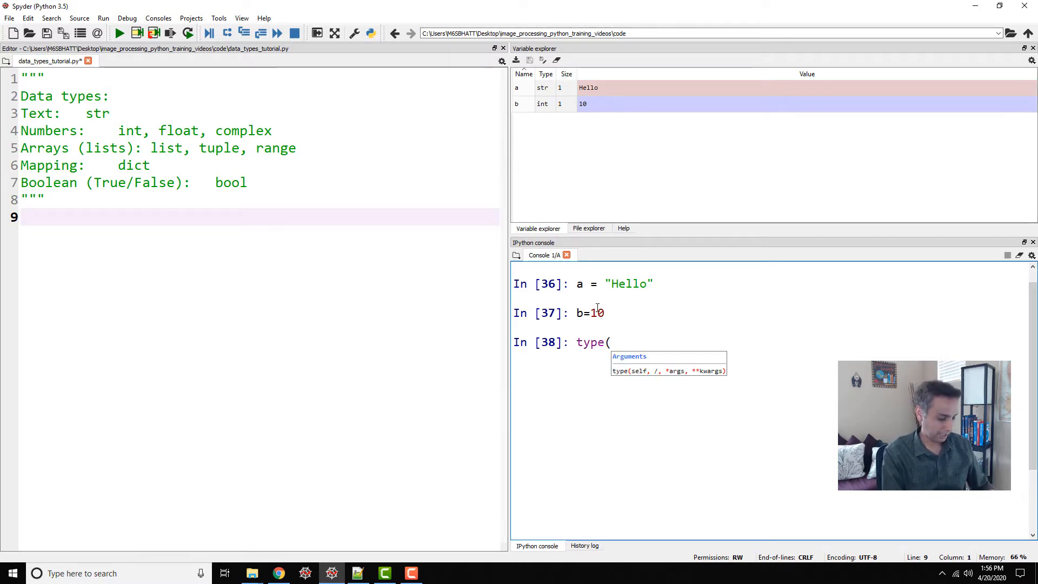
type("b")
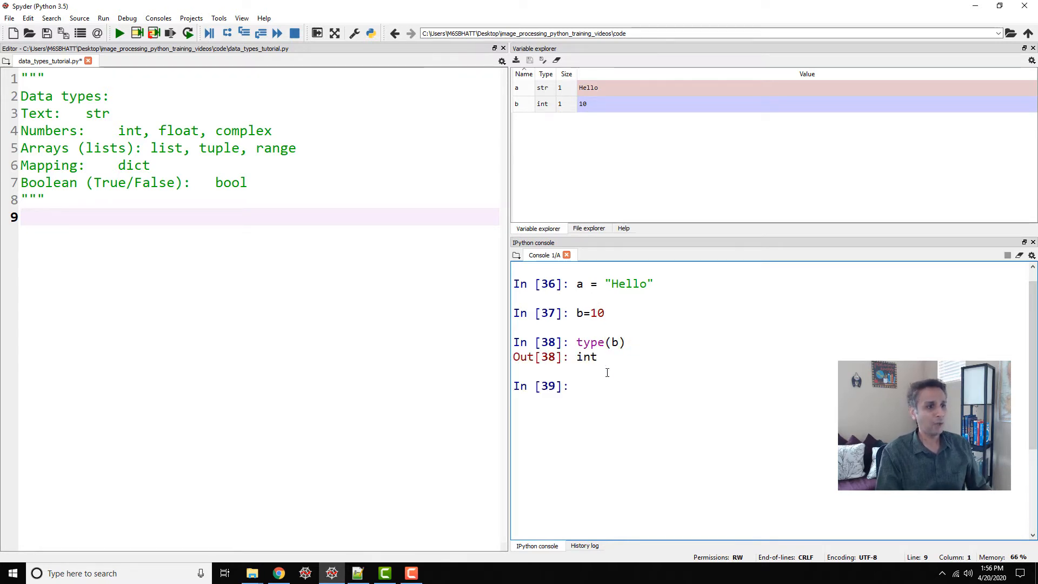
type("c=10.4")
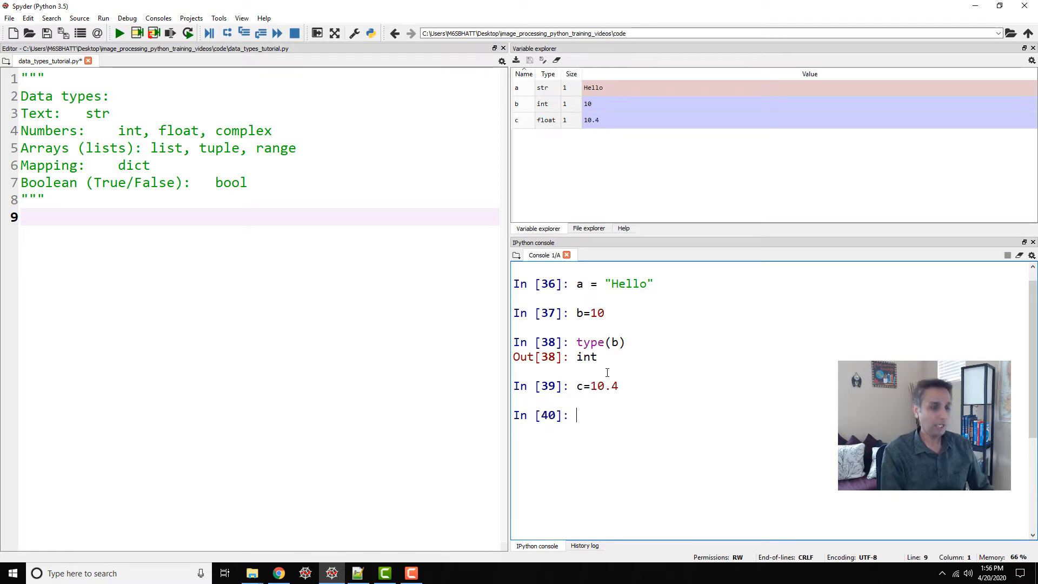
type("type(c")
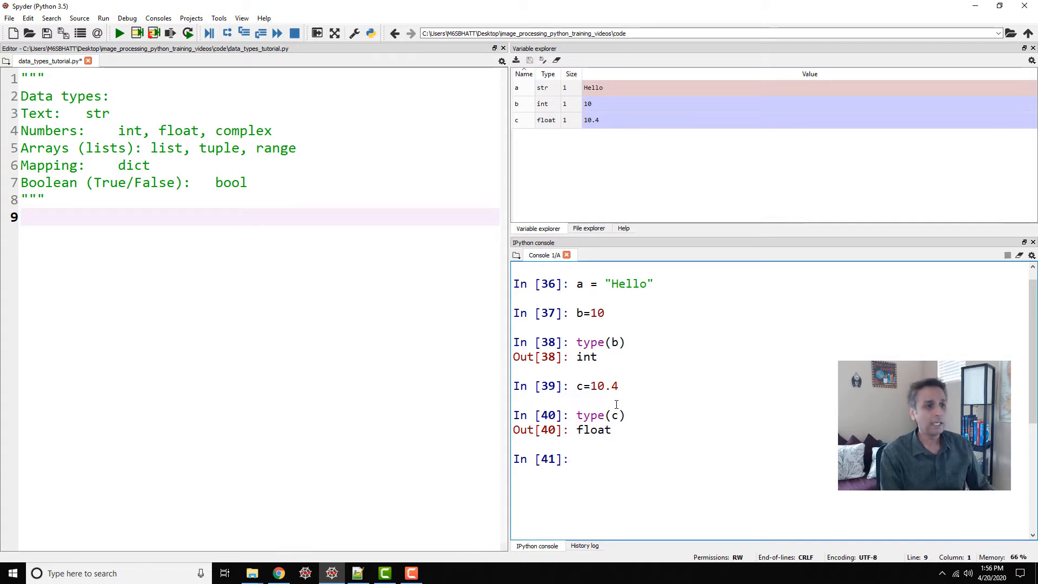
- Convert c to integer d with int(c), which evaluates to 10
type("d =")
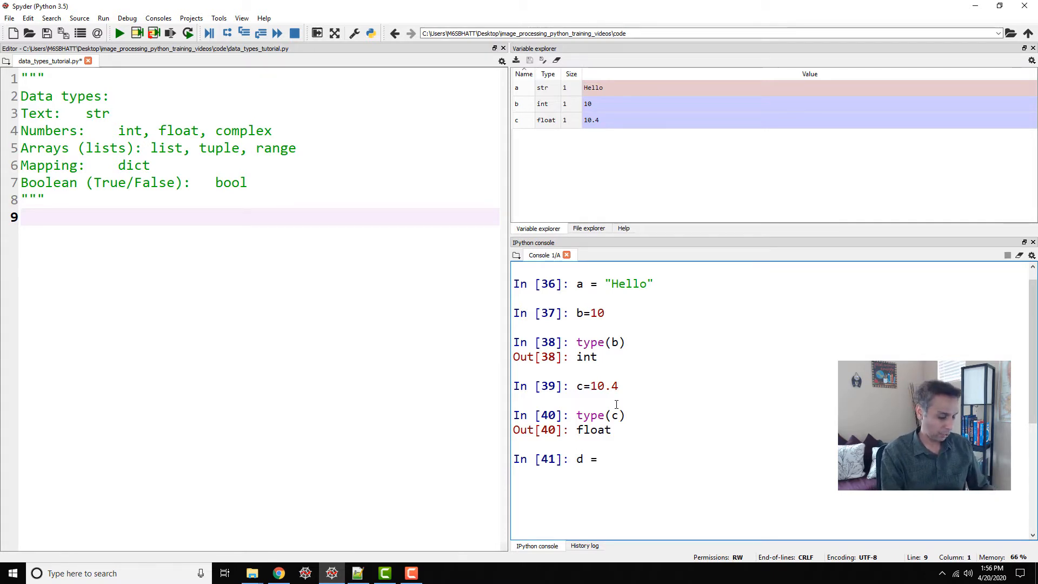
type("int(c")
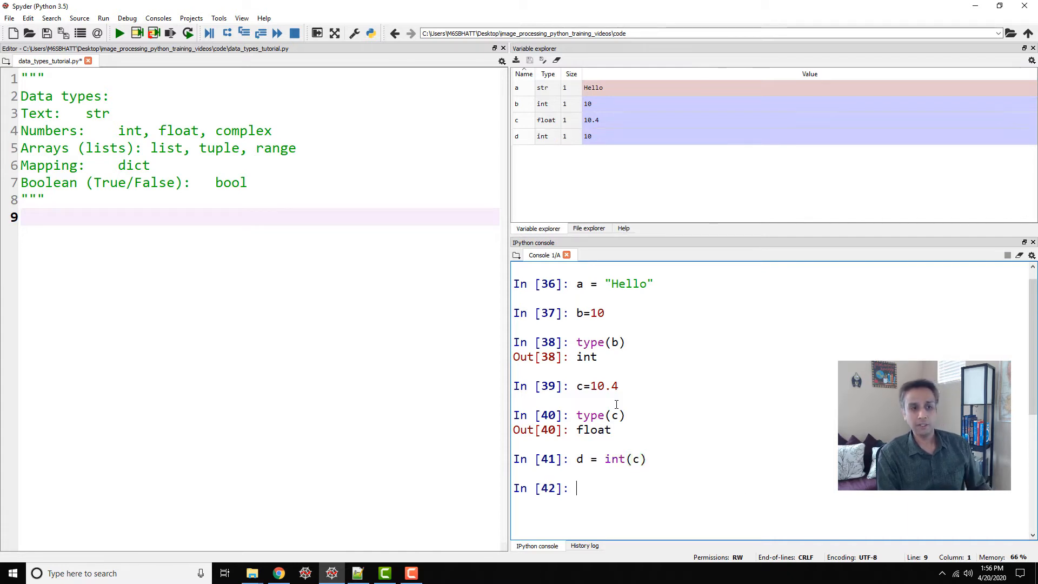
type("d")
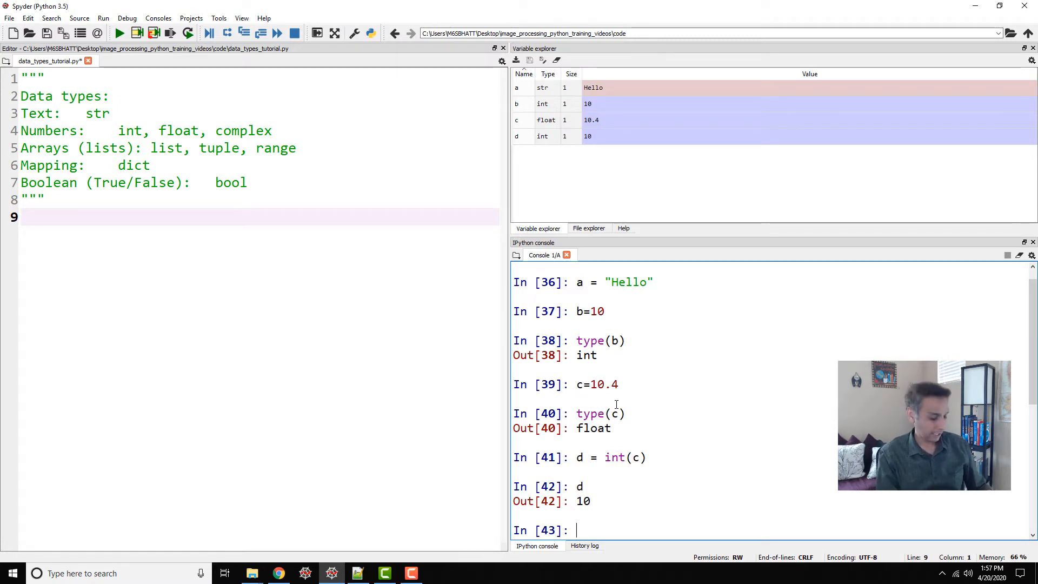
- Assign e=0.00234 in the console
type("e=0.00234")
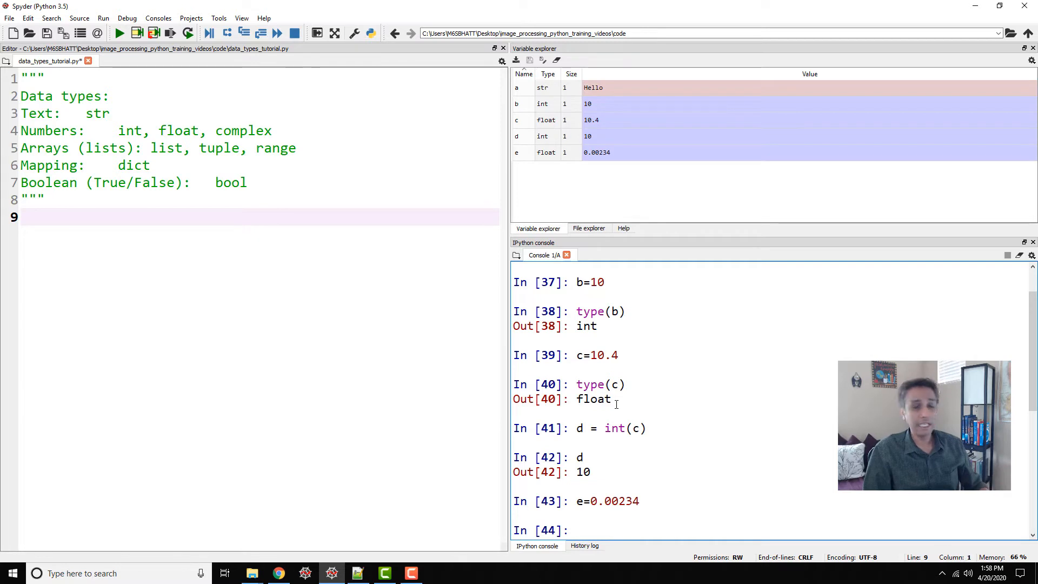
- Set a to [1,2,3,4], confirm type(a) is list, then reassign a=10
type("a=")
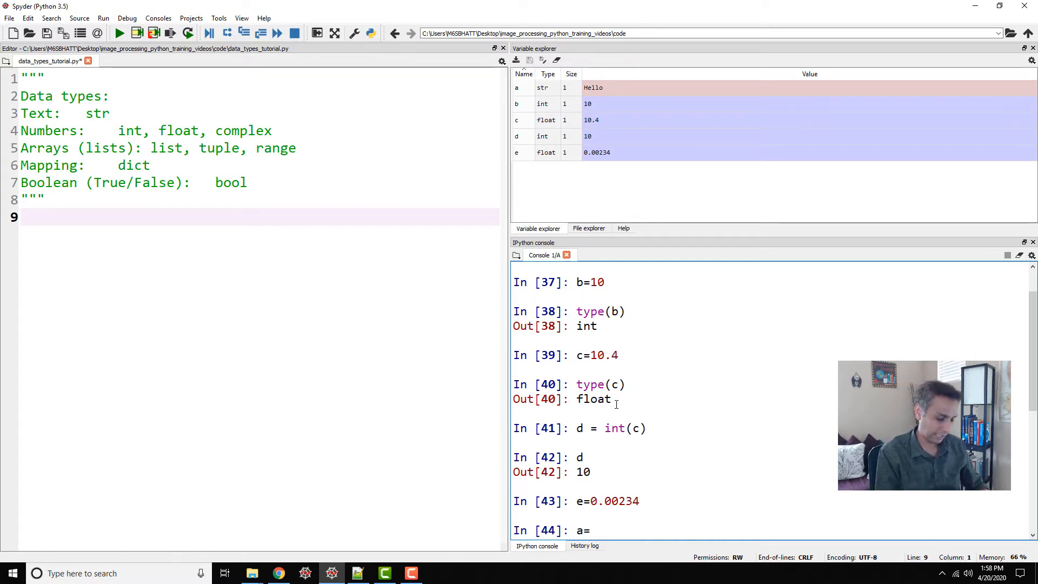
type("[1,2,3,4")
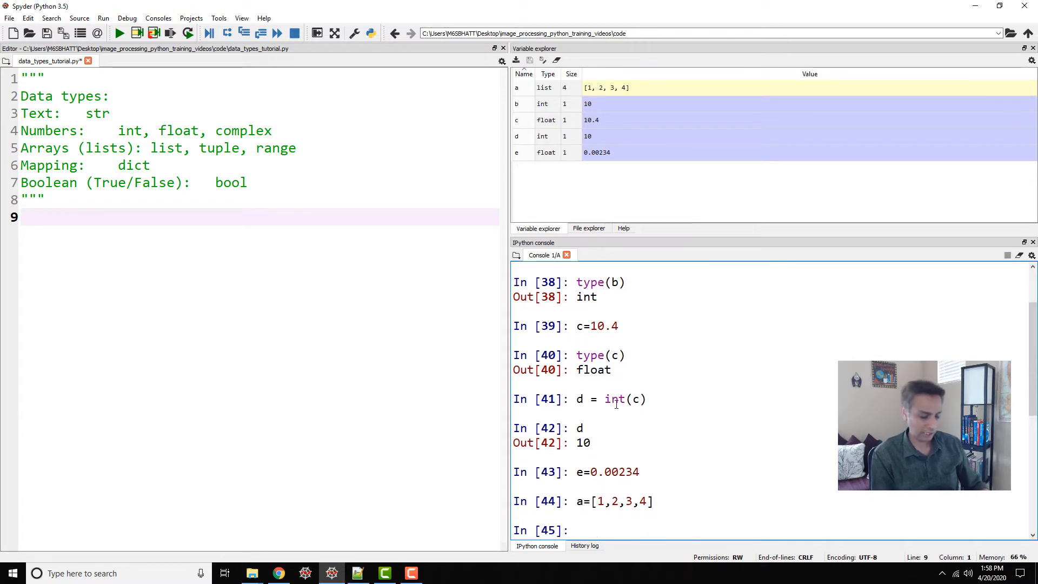
type("type")
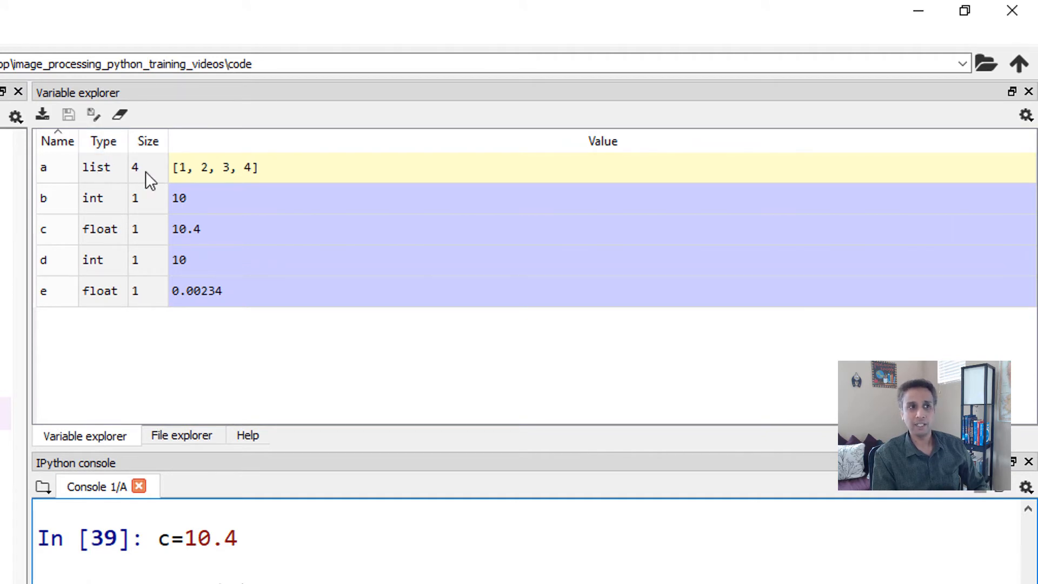
mouse_move(269, 201)
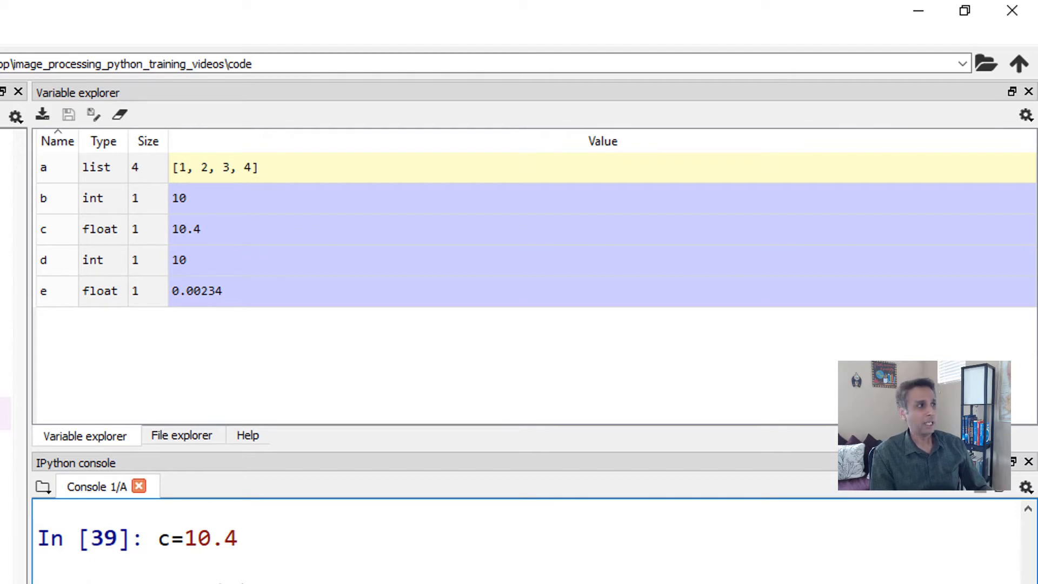
type("type(c)")
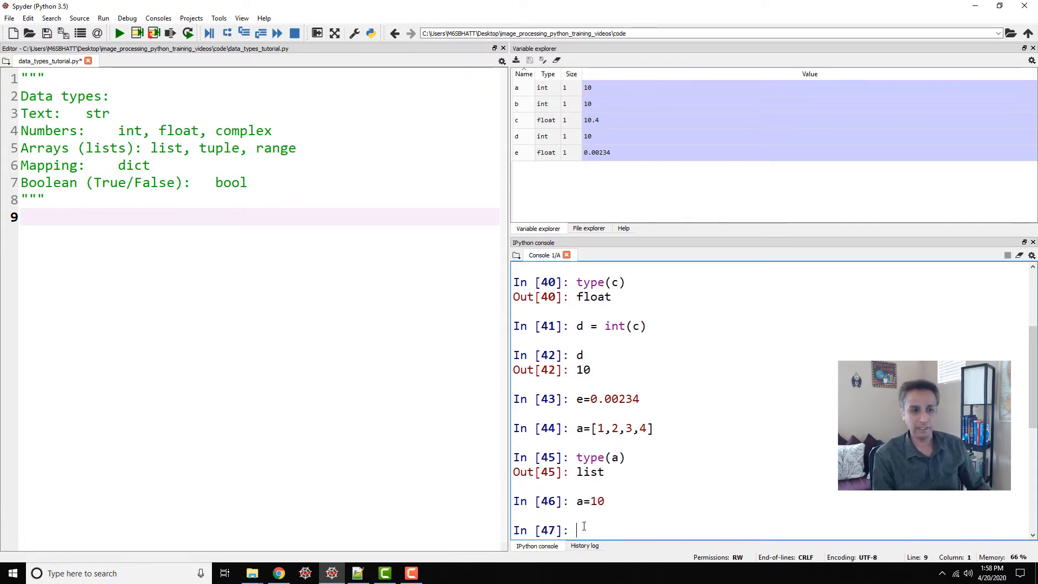
- Convert a into string b with str(a), which shows '10'
type("type(a")
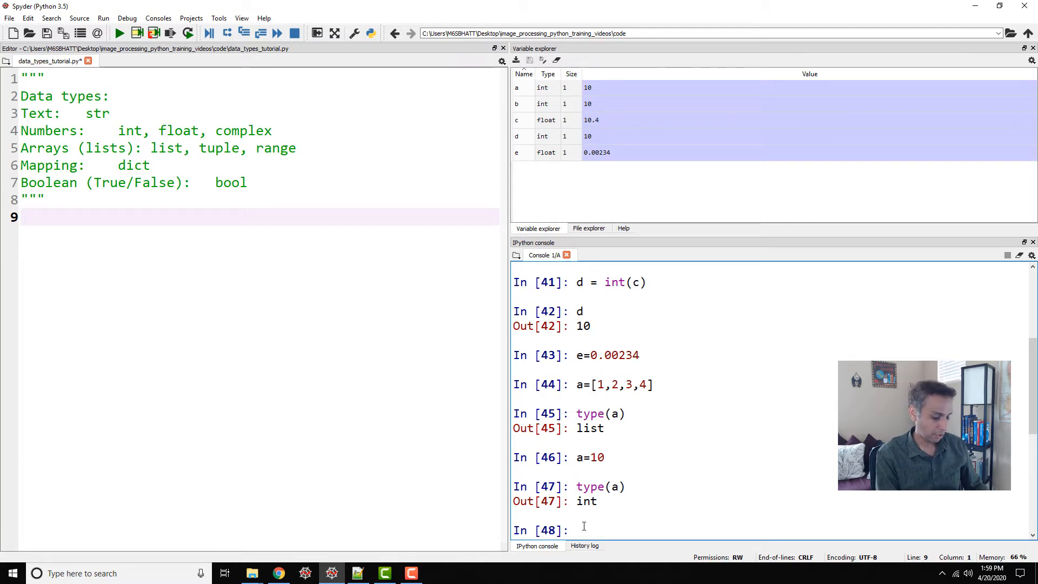
type("b=")
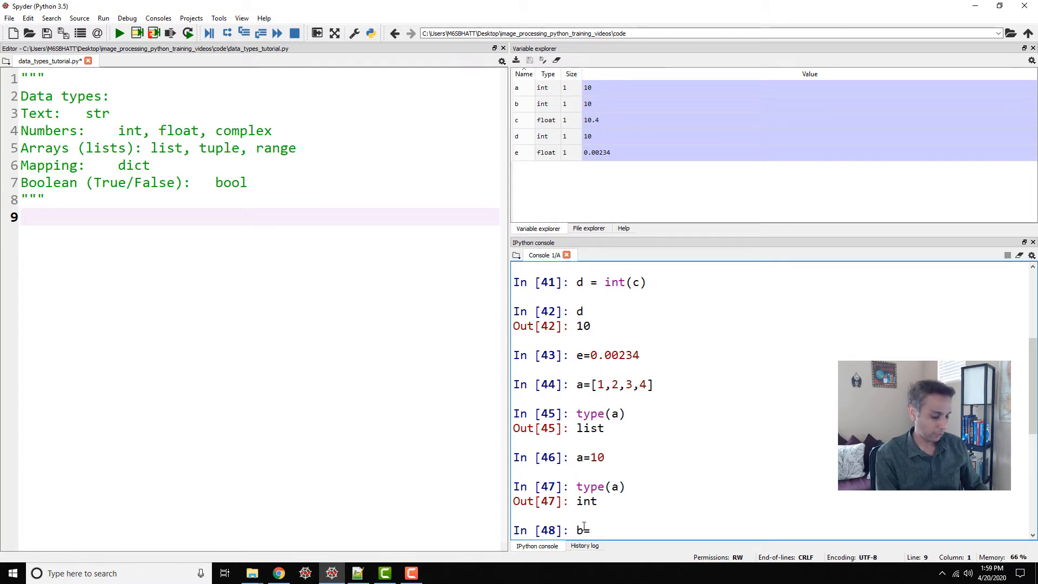
type("str(")
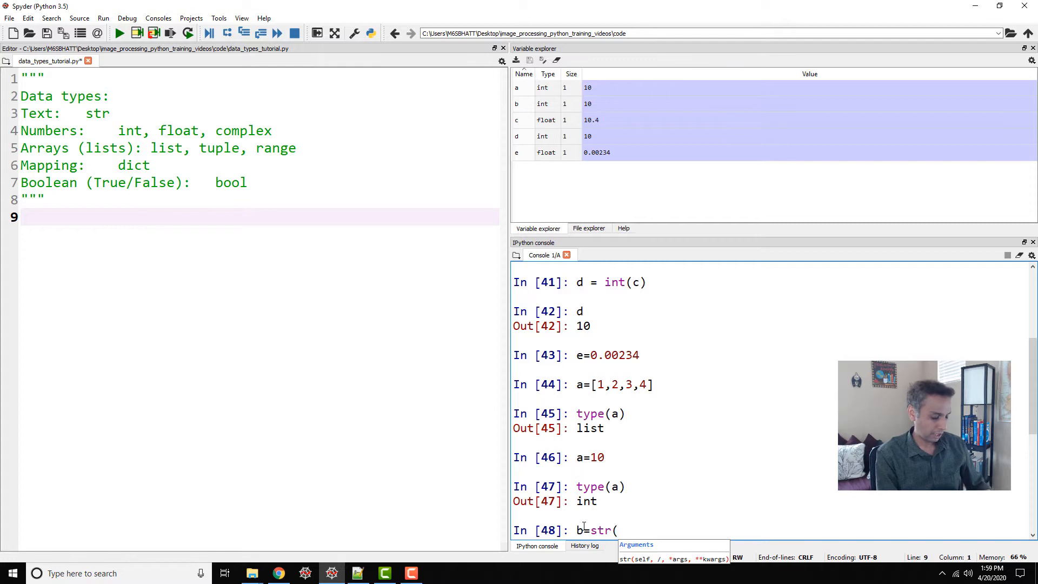
key("enter")
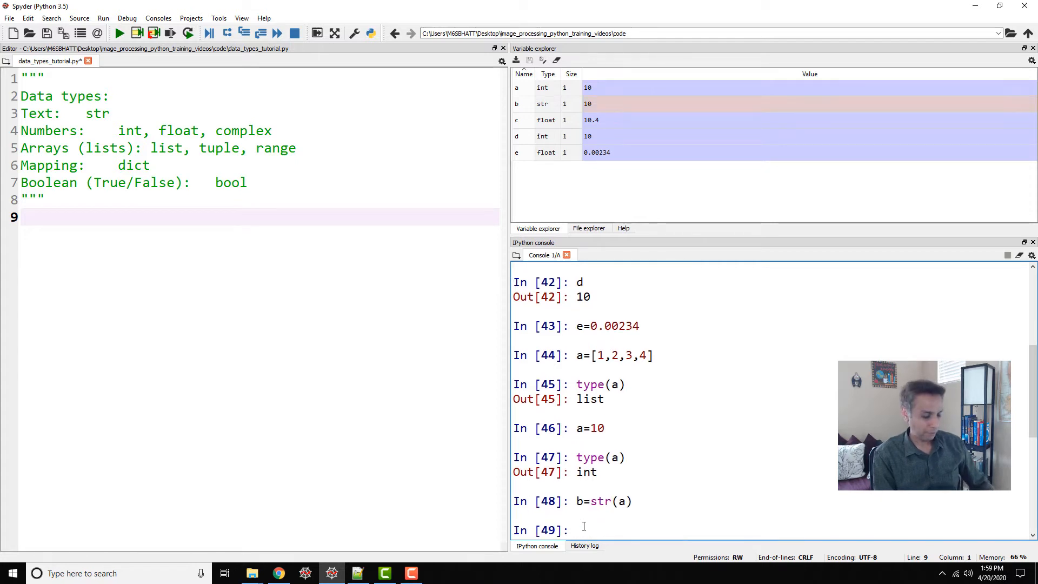
type("b")
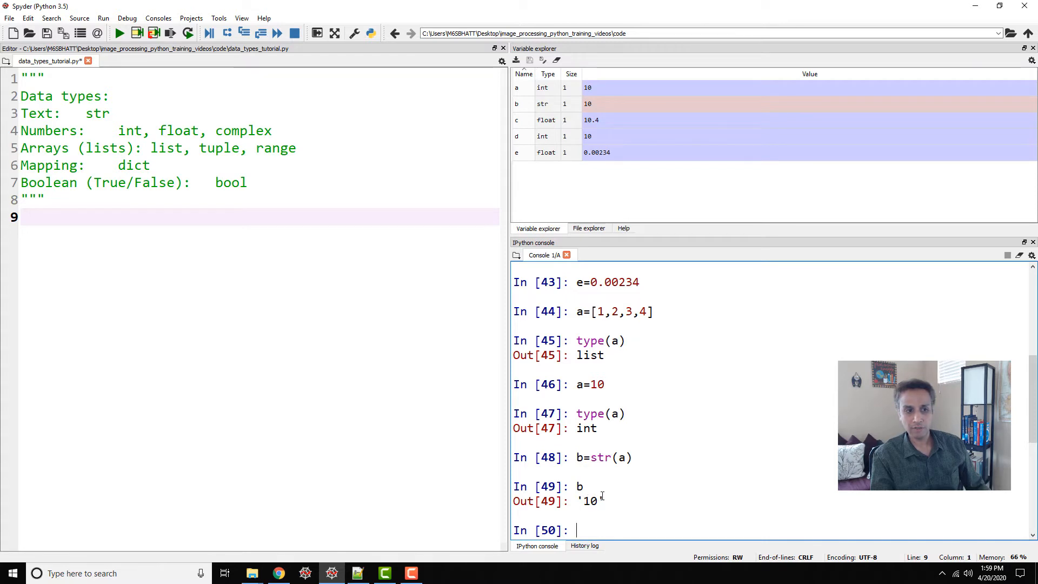
type("a")
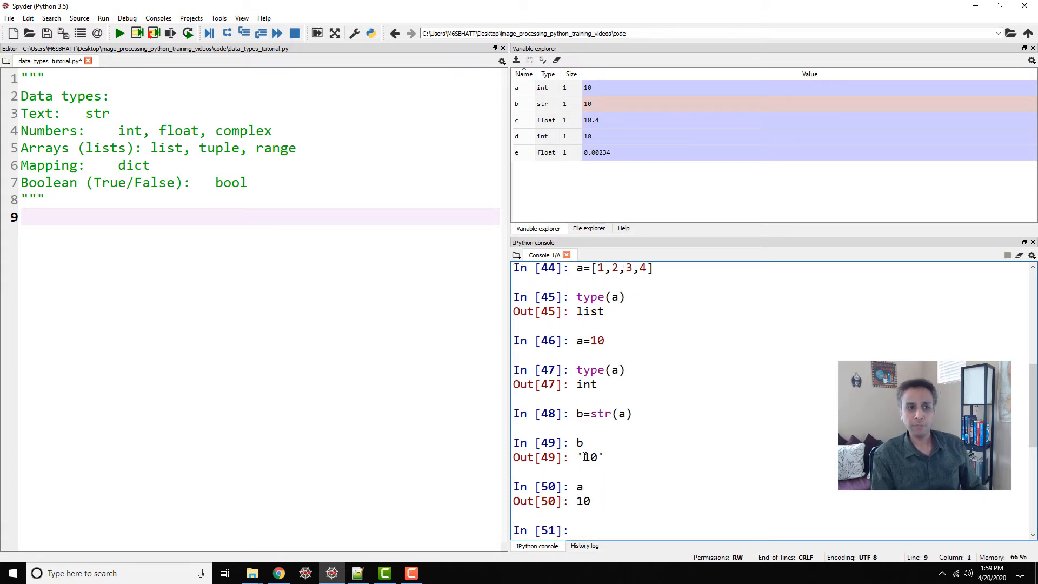
double_click(590, 457)
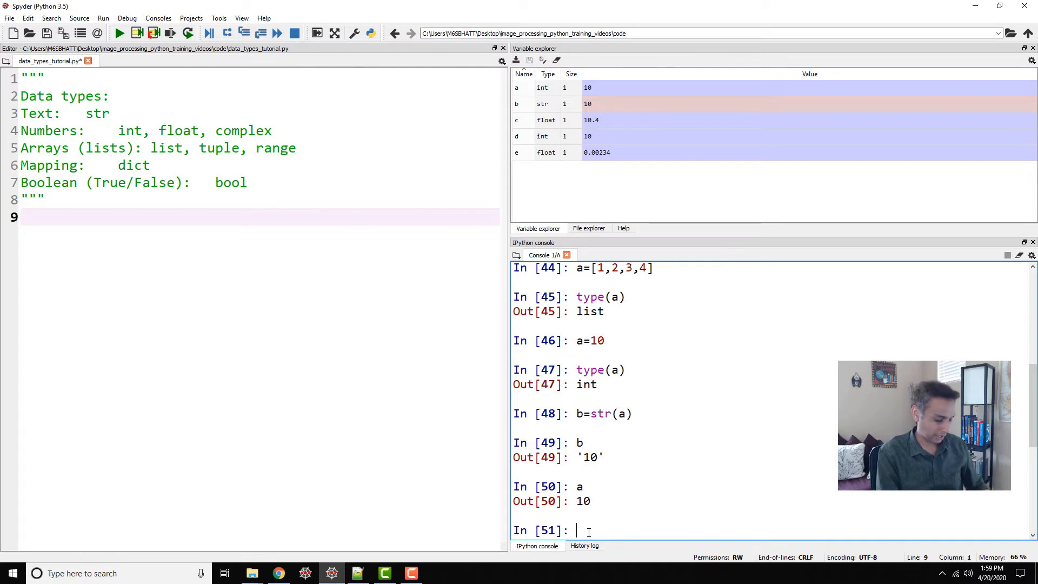
- Compare b*2 giving '1010' with a*2 giving 20
type("b*2")
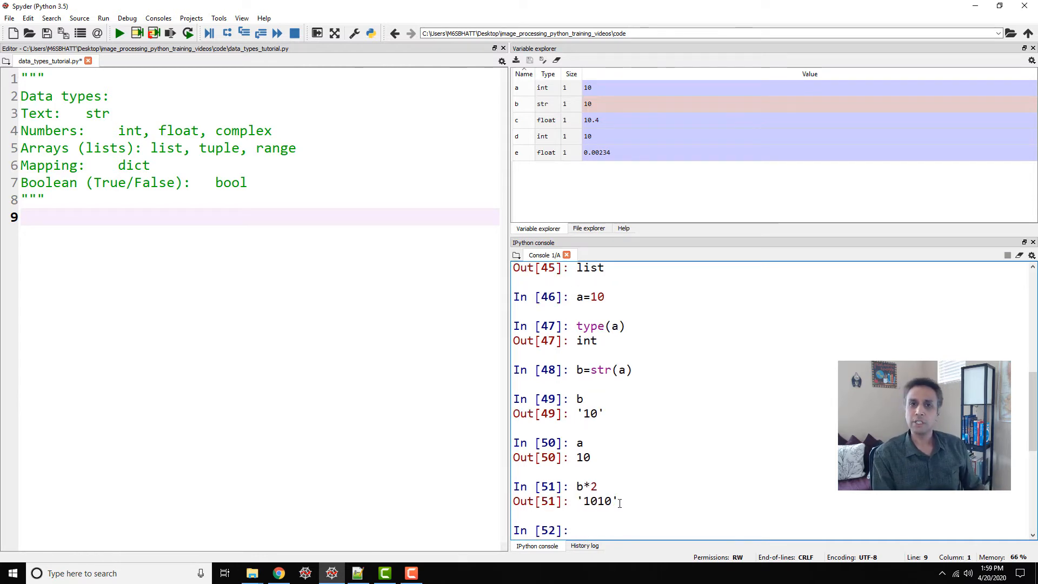
type("a*2")
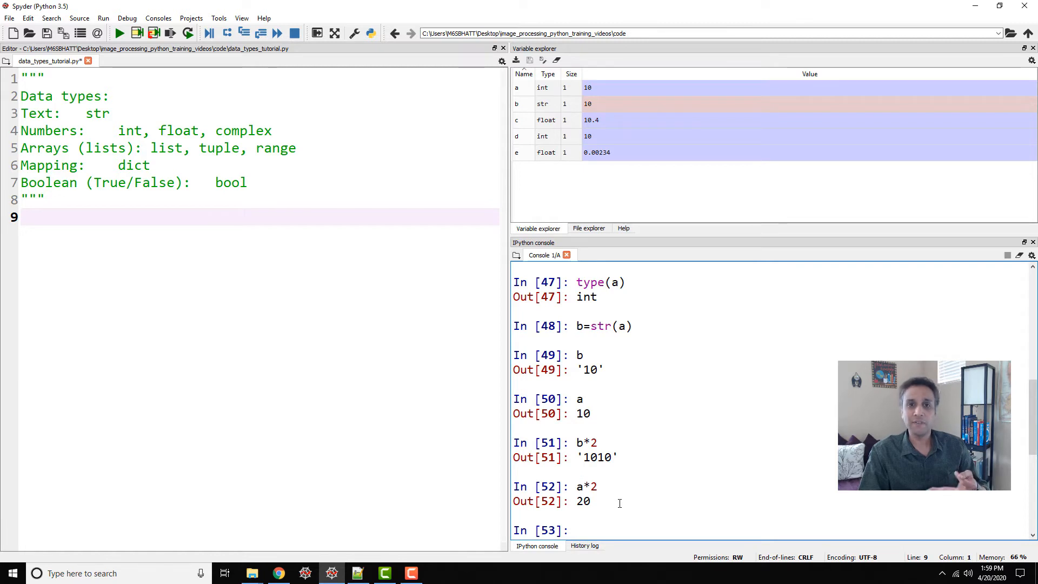
type("a")
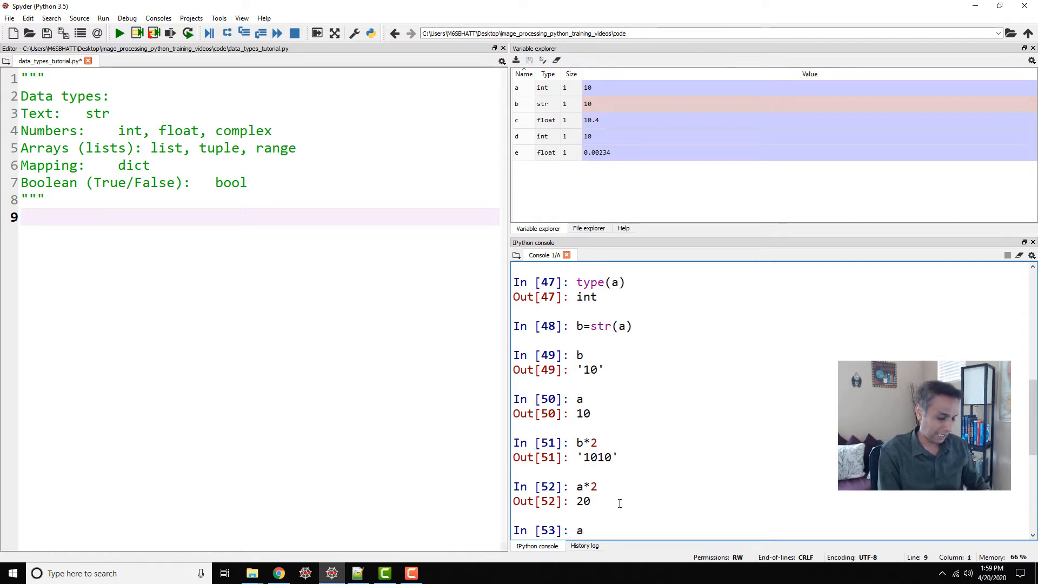
- Set c="Hello", double it to 'HelloHello', and see c**2 raise a TypeError
type("c")
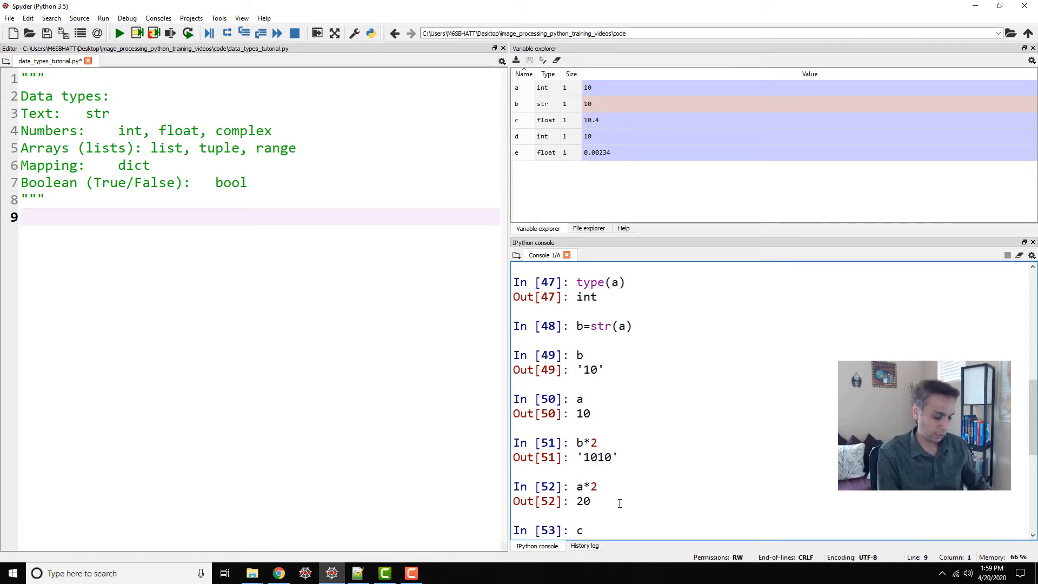
type("=\"He")
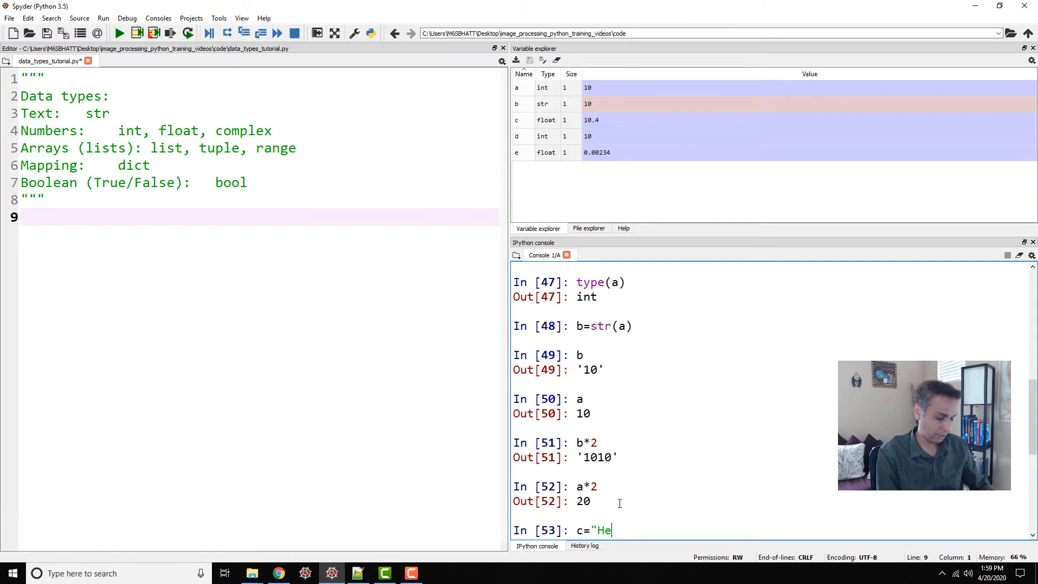
key("enter")
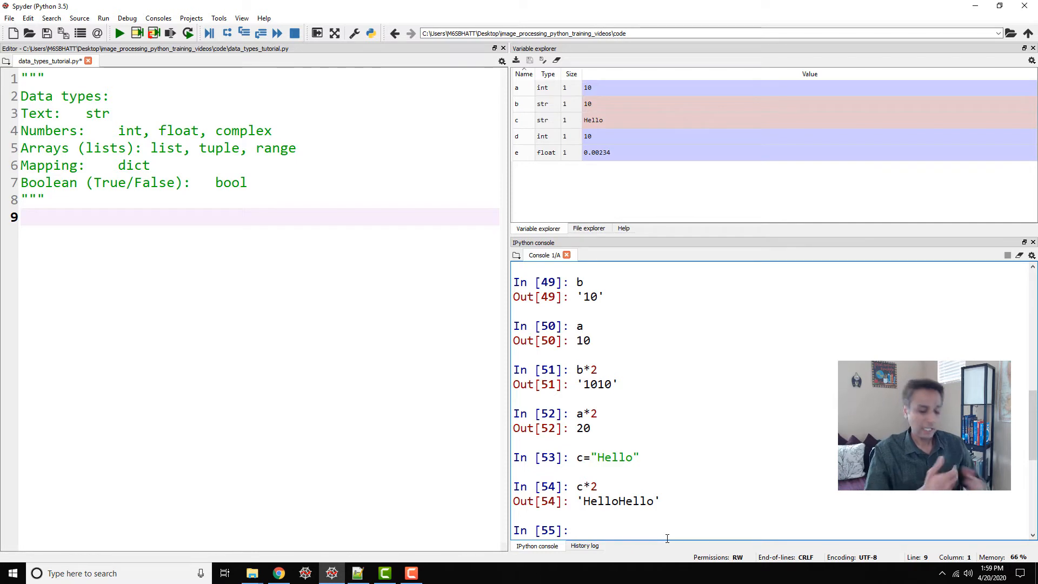
type("c")
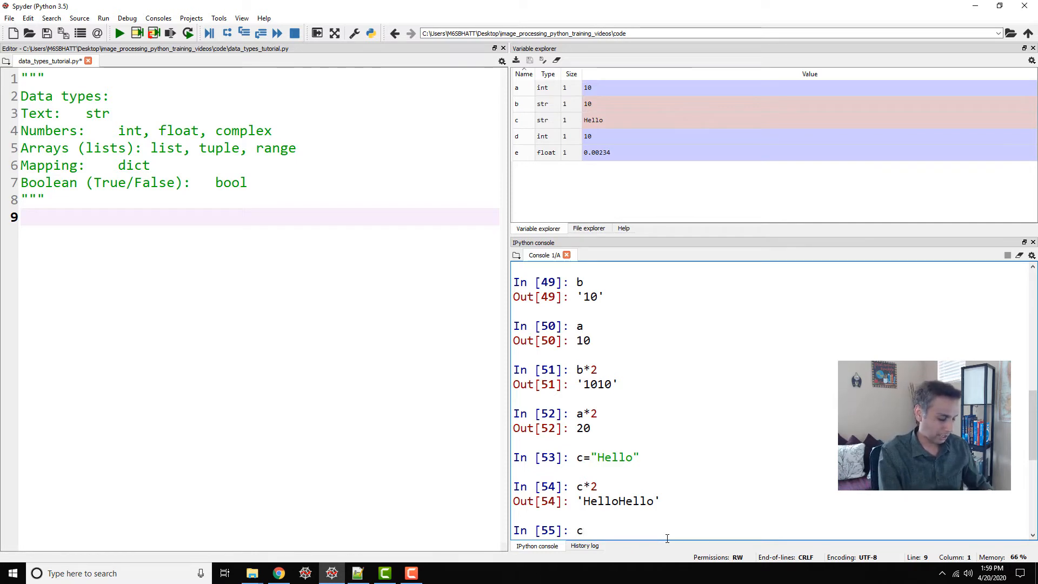
type("**2")
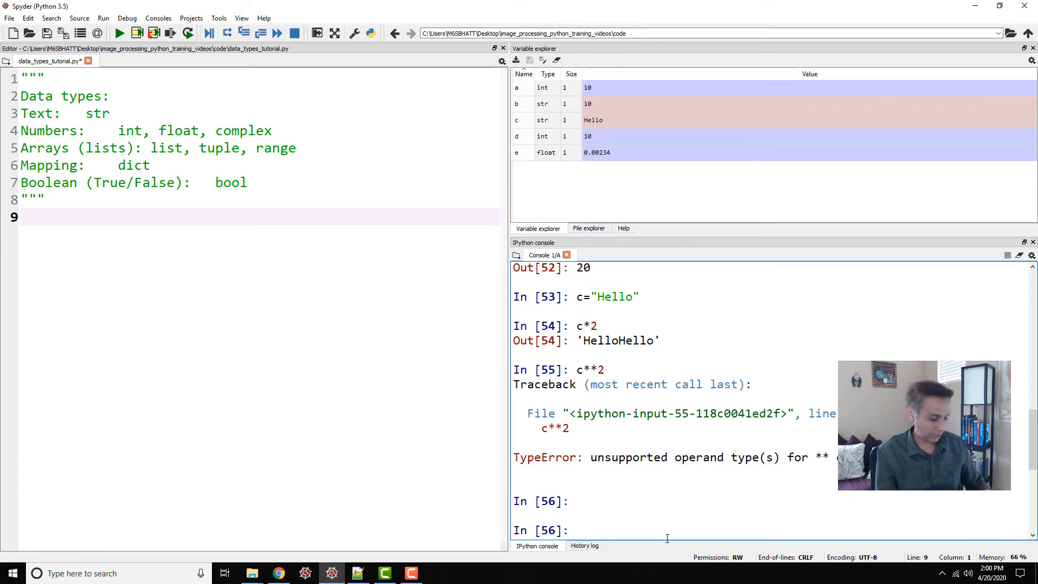
- Convert string b back to an integer with d=int(b), giving 10
type("d=int")
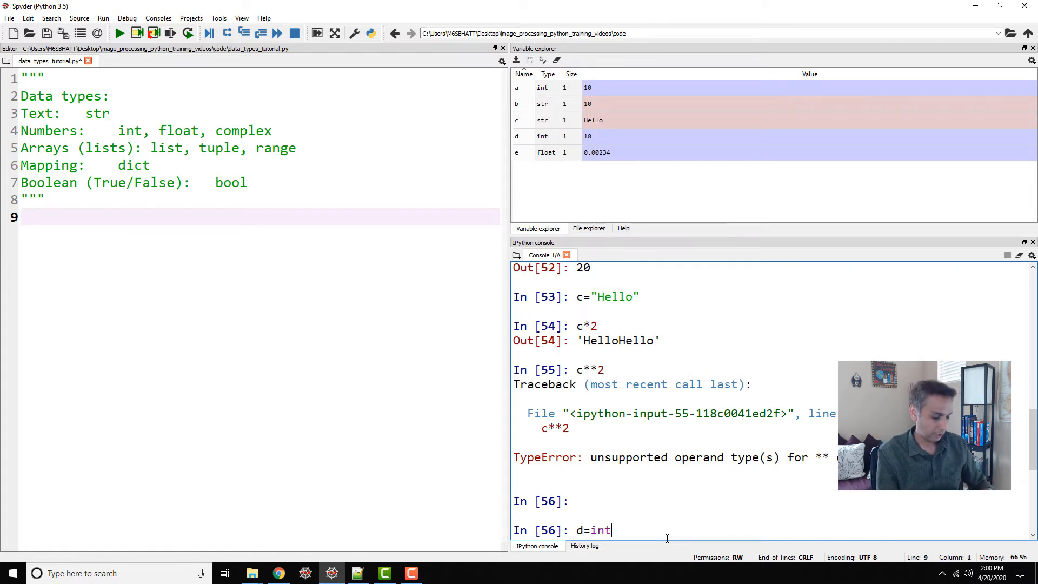
type("(b")
type("d")
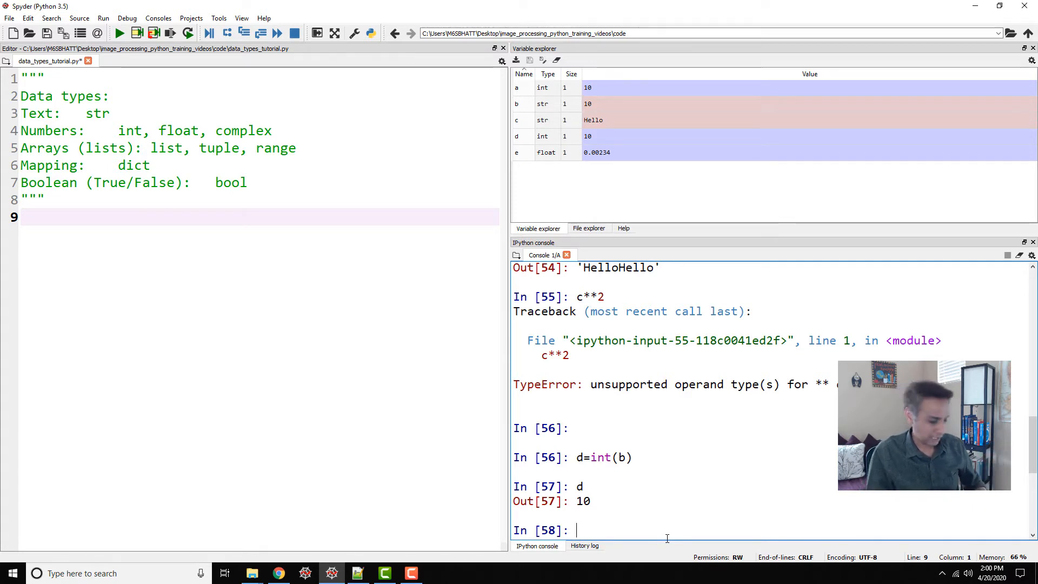
type("a=5")
type("clr")
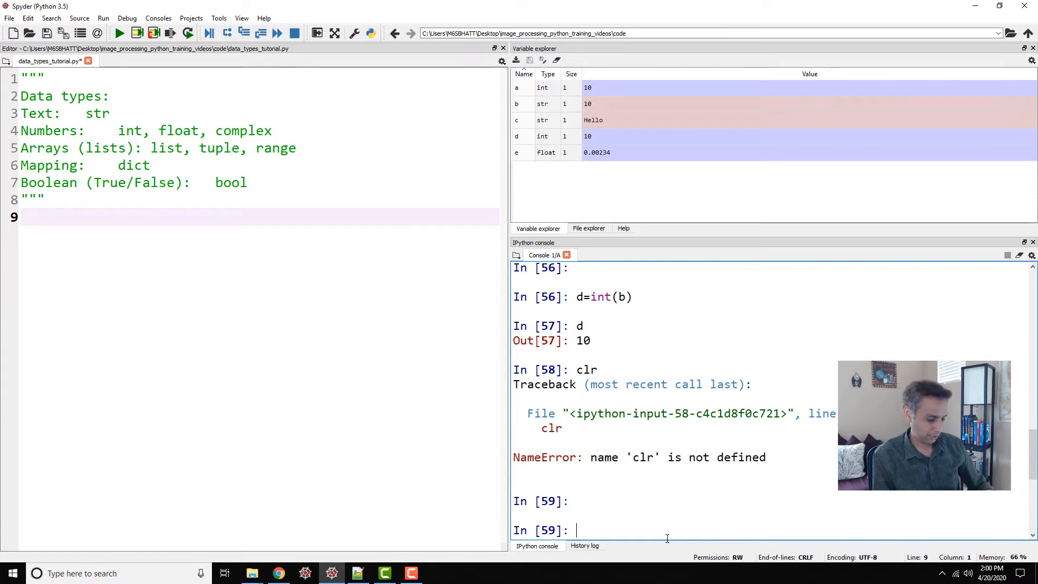
- Clear the console and assign a=5 and b=10
type("clear")
type("b")
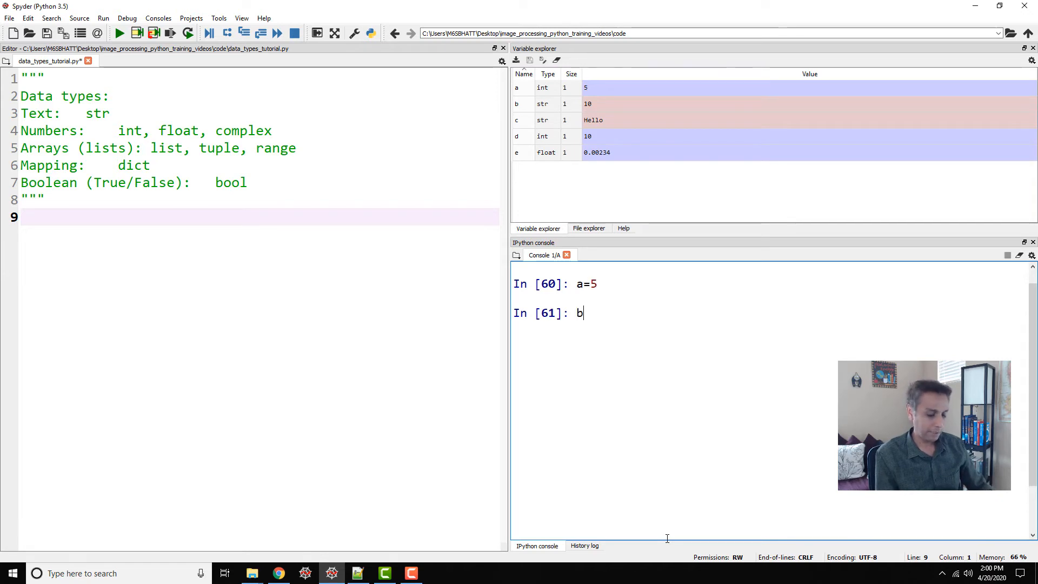
type("=10")
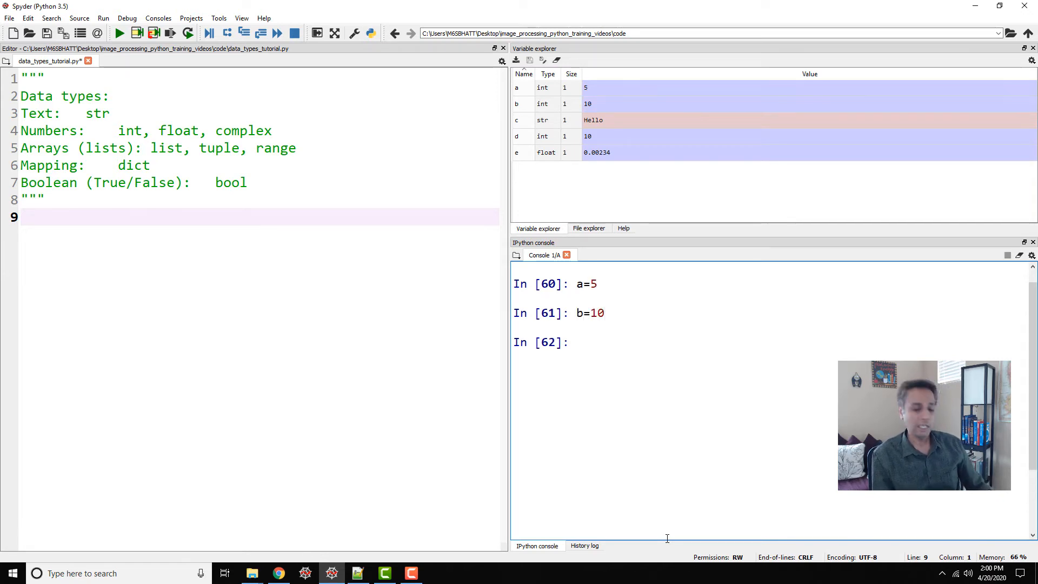
type("a==b")
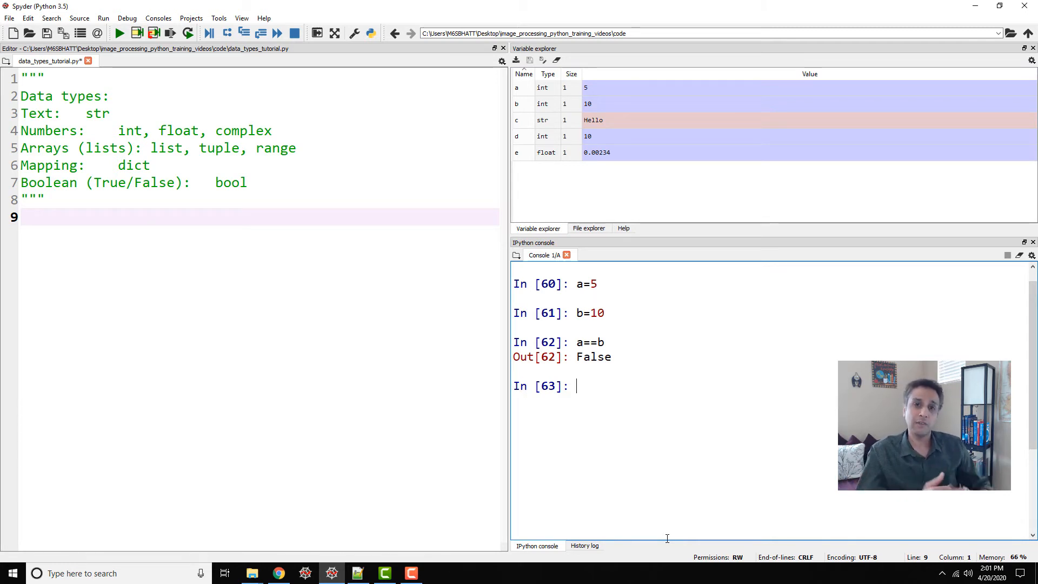
- Compare a and b with ==, <, >, != (False, True, False, True), then try a!<b
type("a<b")
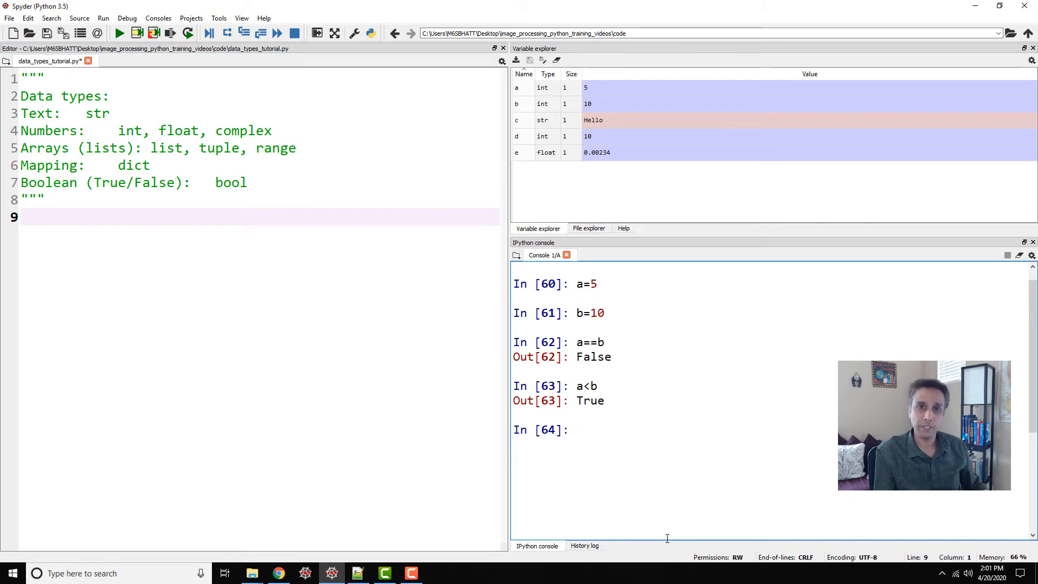
type("a>b")
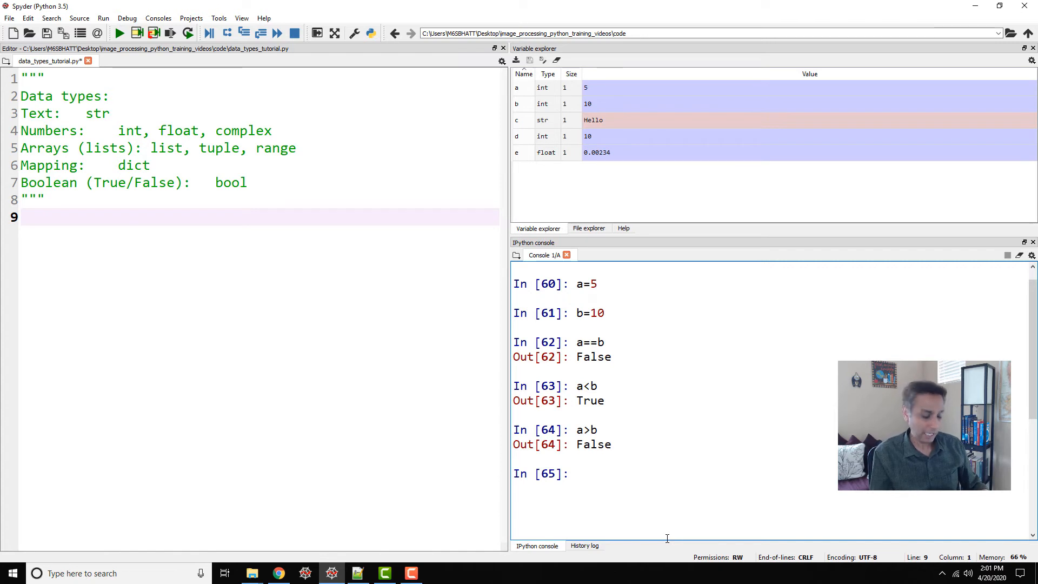
type("a")
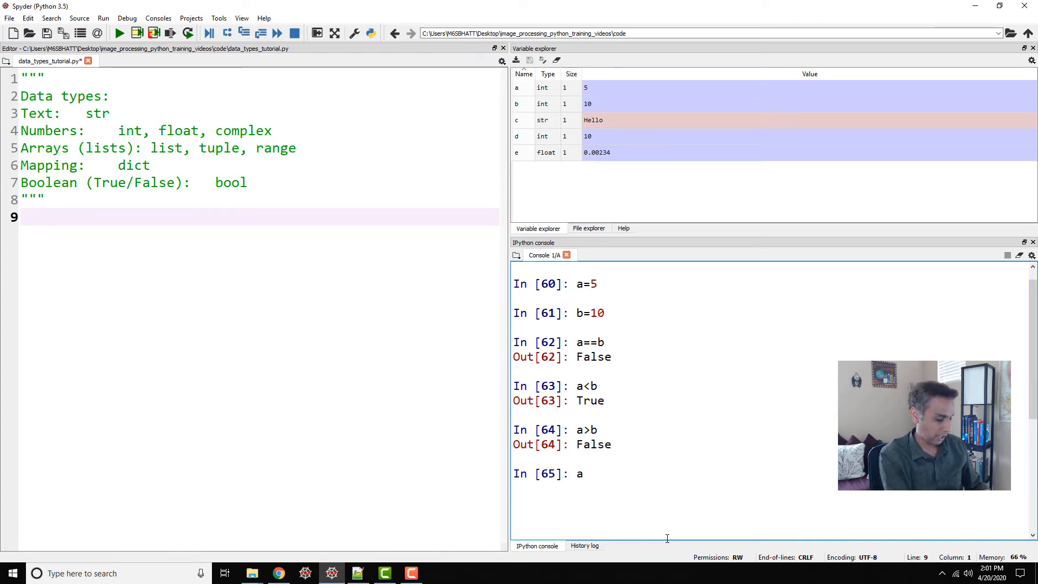
type("!=b")
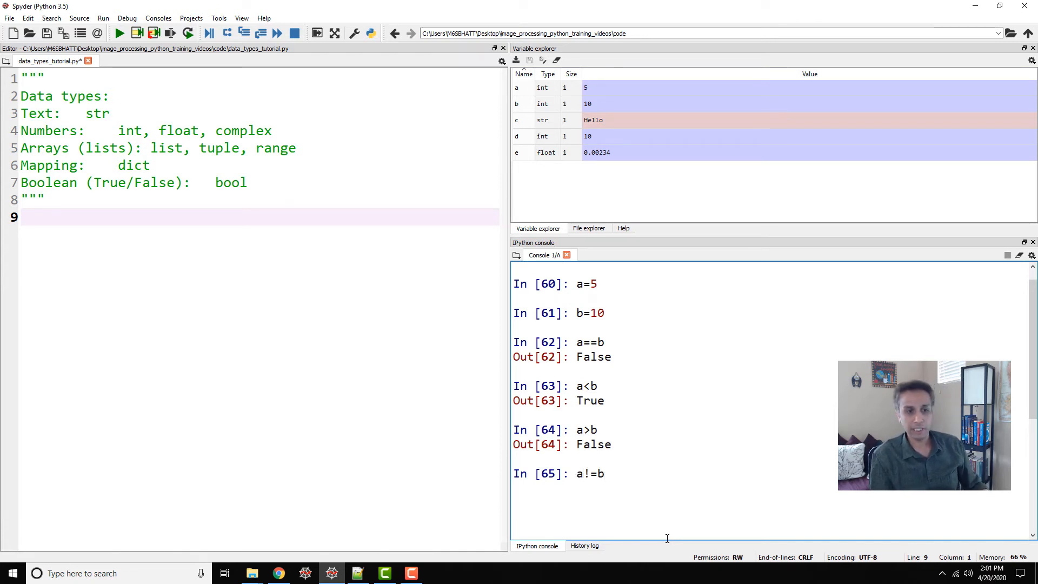
key("enter")
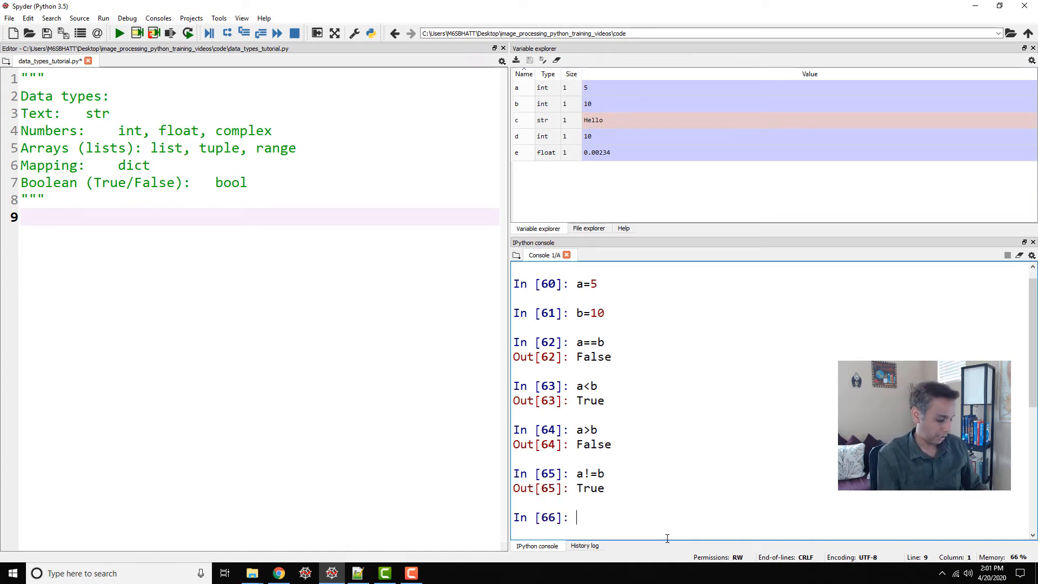
type("a!<b")
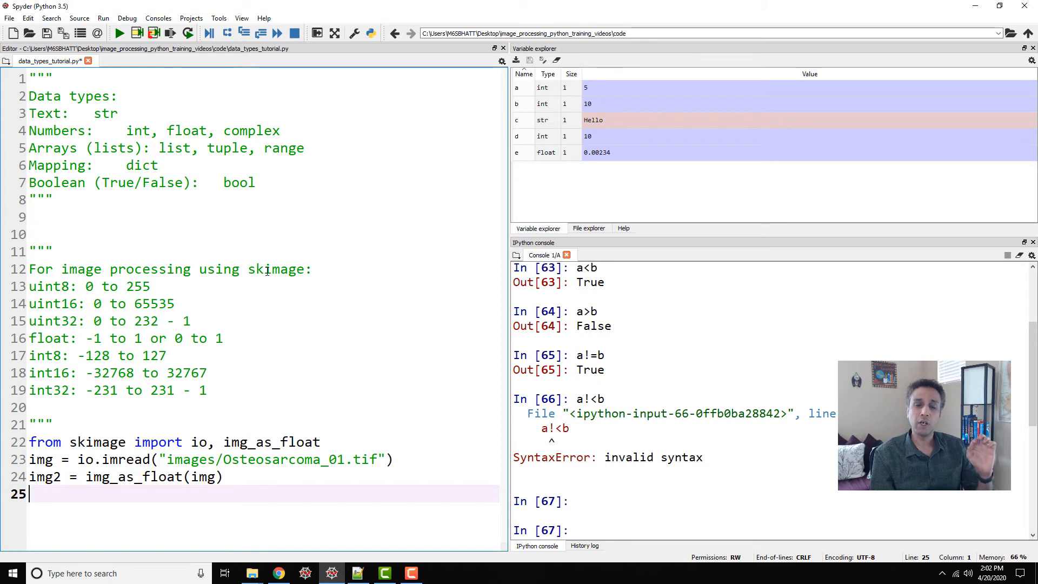
mouse_move(275, 283)
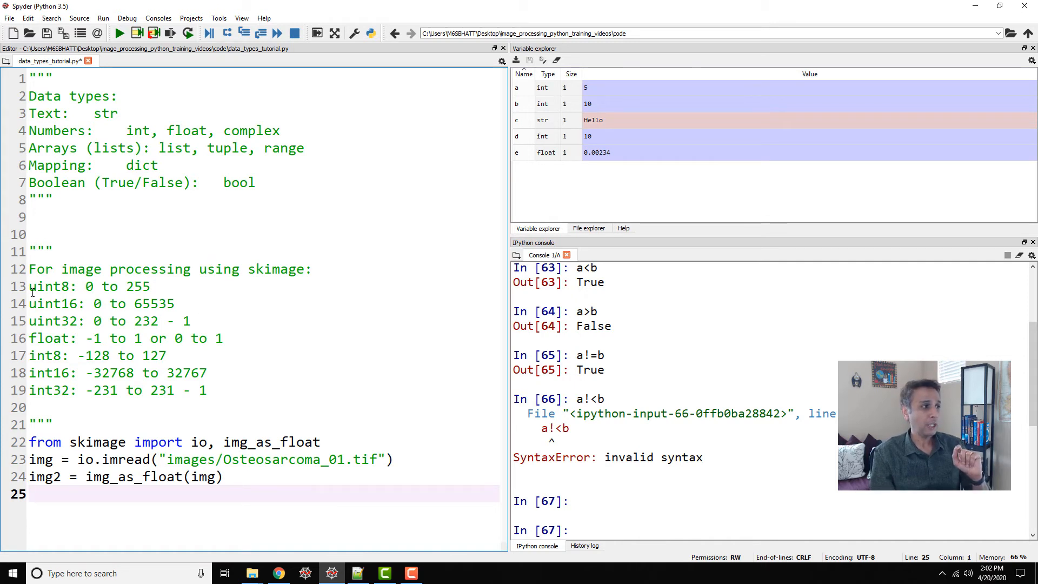
- Highlight uint8 and its unsigned-int range in the skimage data type notes
double_click(50, 286)
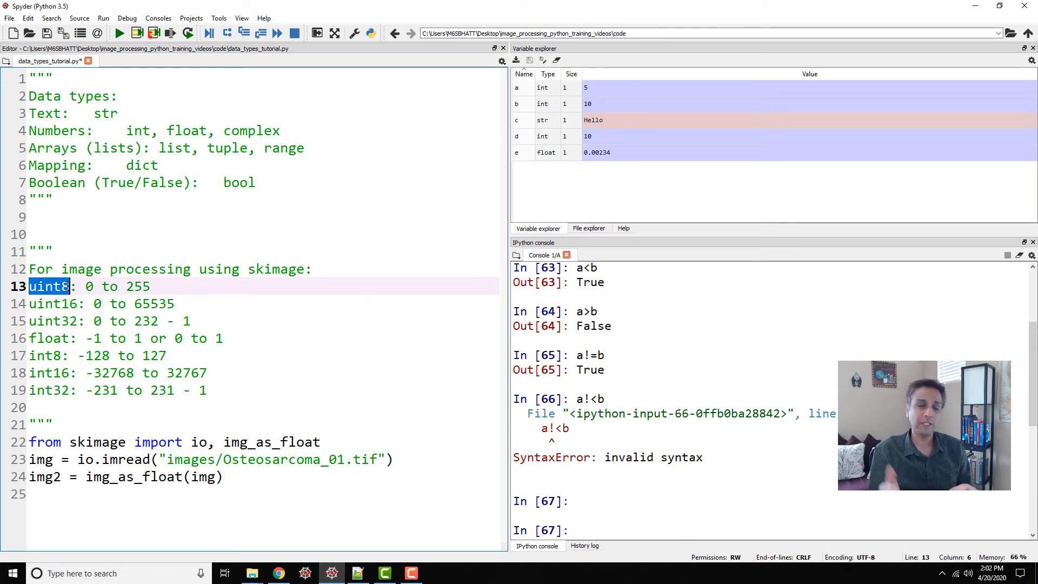
left_click(61, 286)
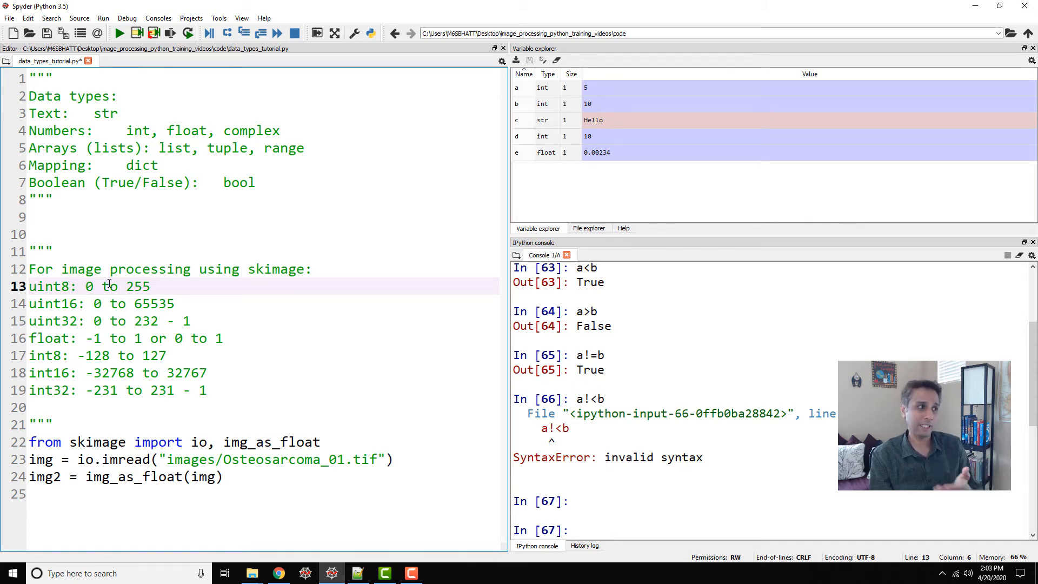
left_click_drag(84, 286, 150, 287)
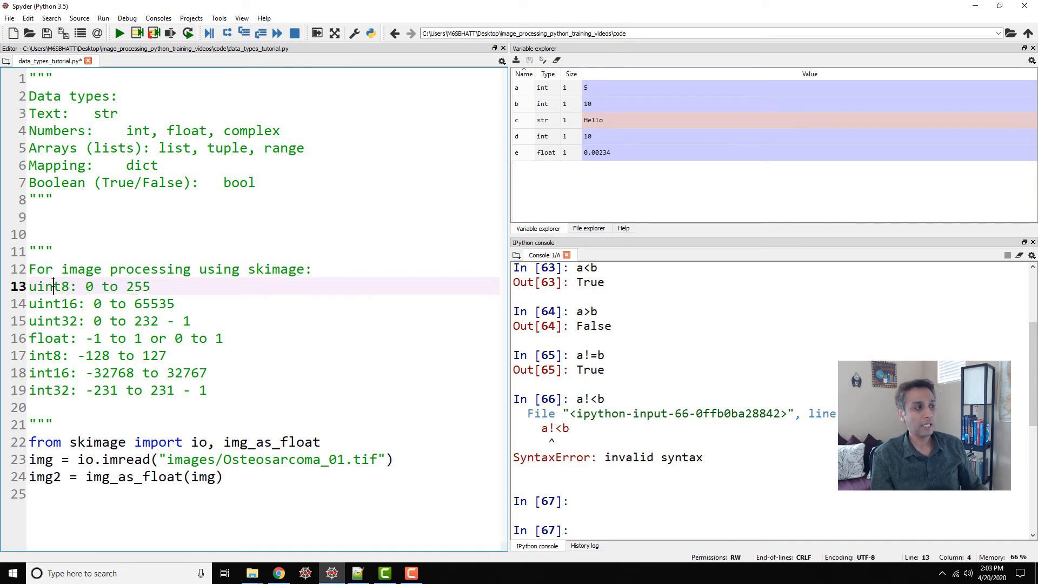
double_click(45, 286)
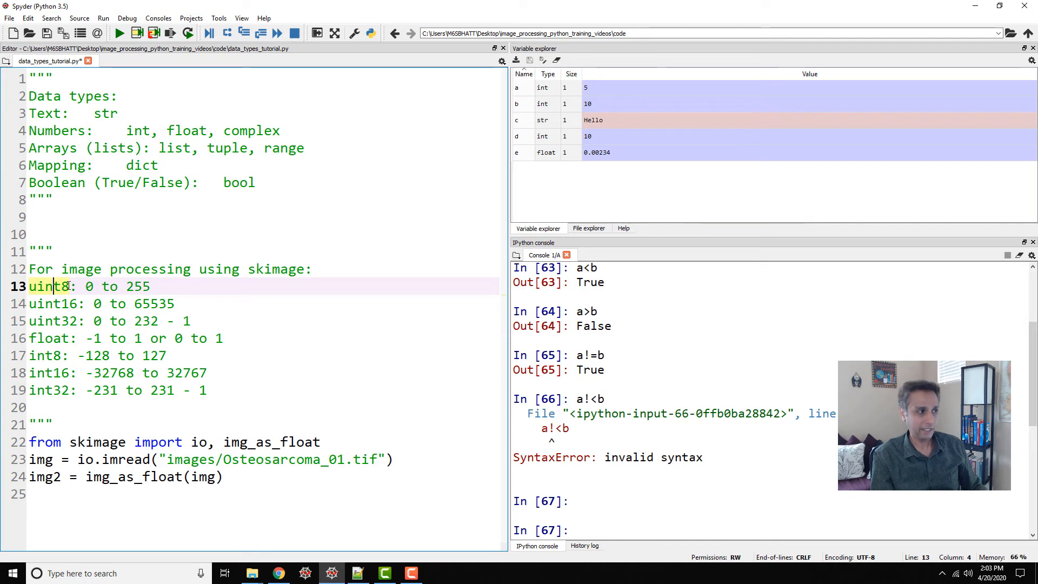
left_click_drag(86, 286, 150, 286)
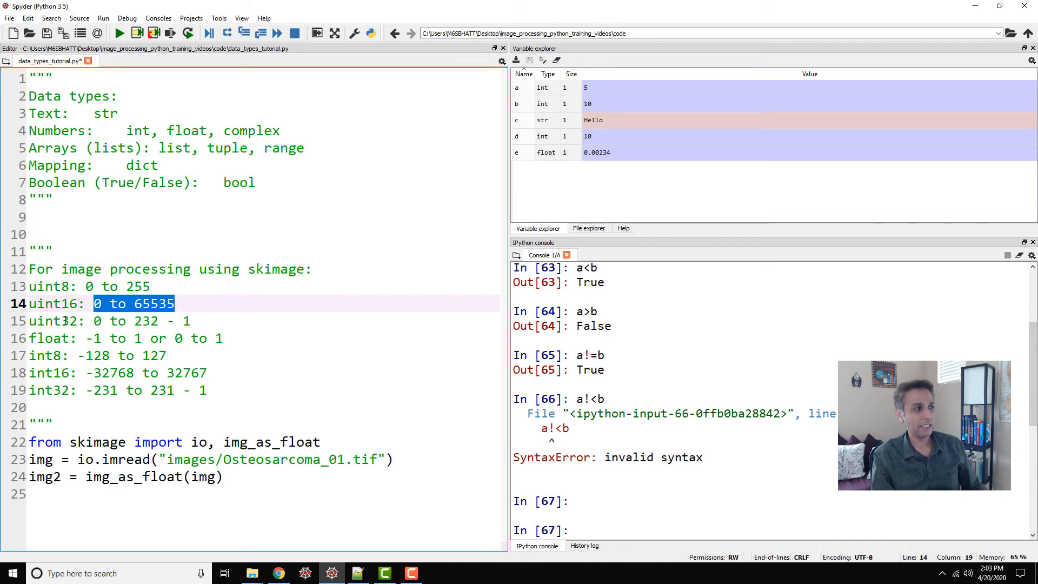
- Edit the uint32 range note to read 0 to 2**(32 - 1)
double_click(67, 321)
type("(")
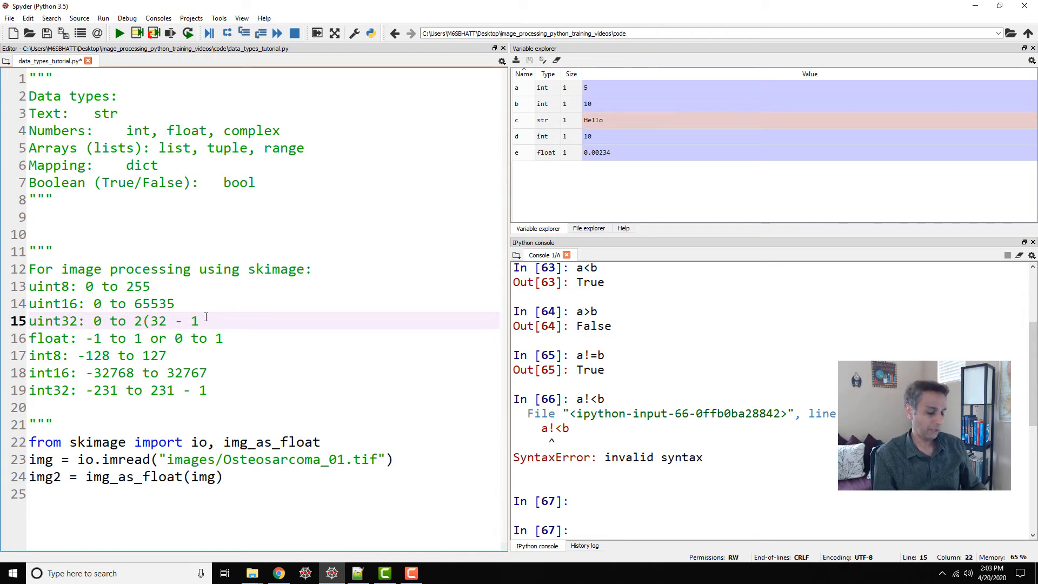
type(")")
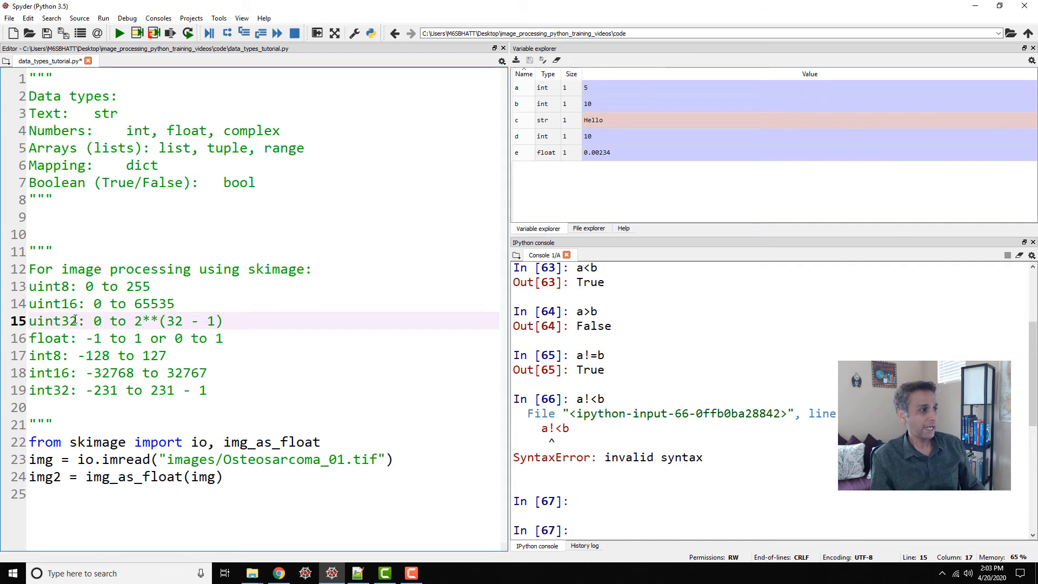
left_click(53, 337)
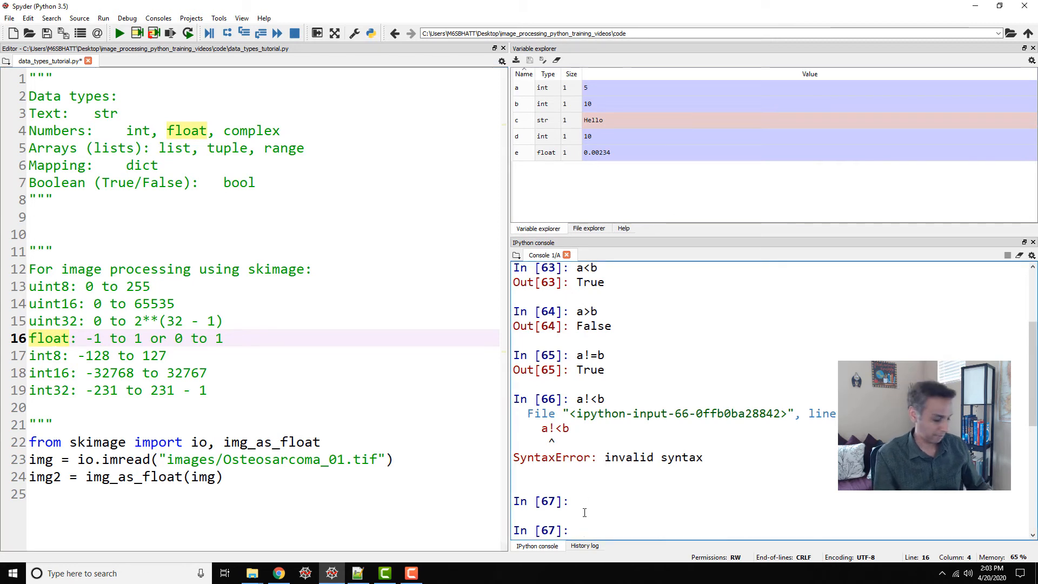
- Reassign a as 200. and confirm type(a) returns float
type("a=200")
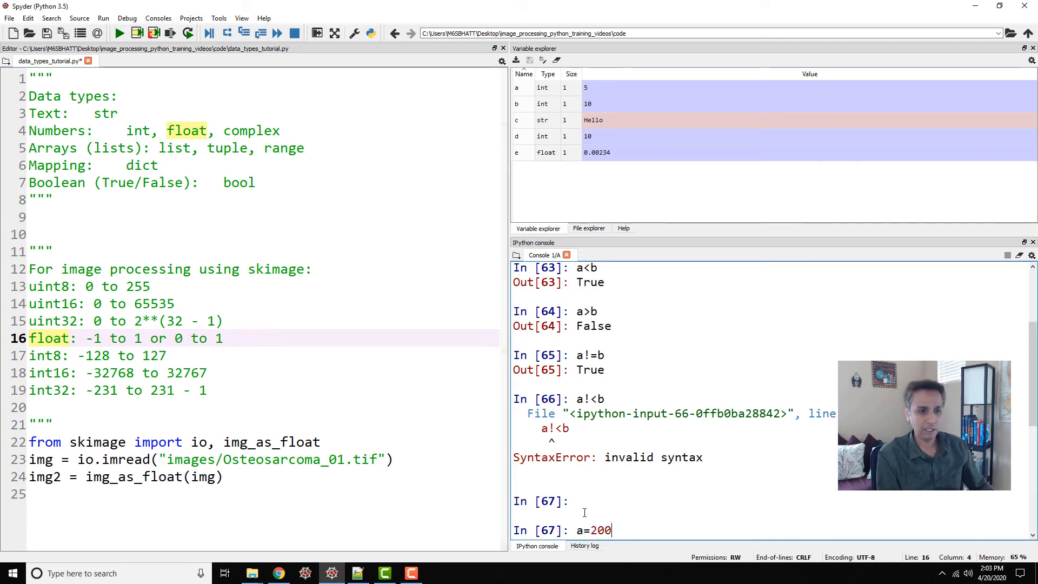
key("enter")
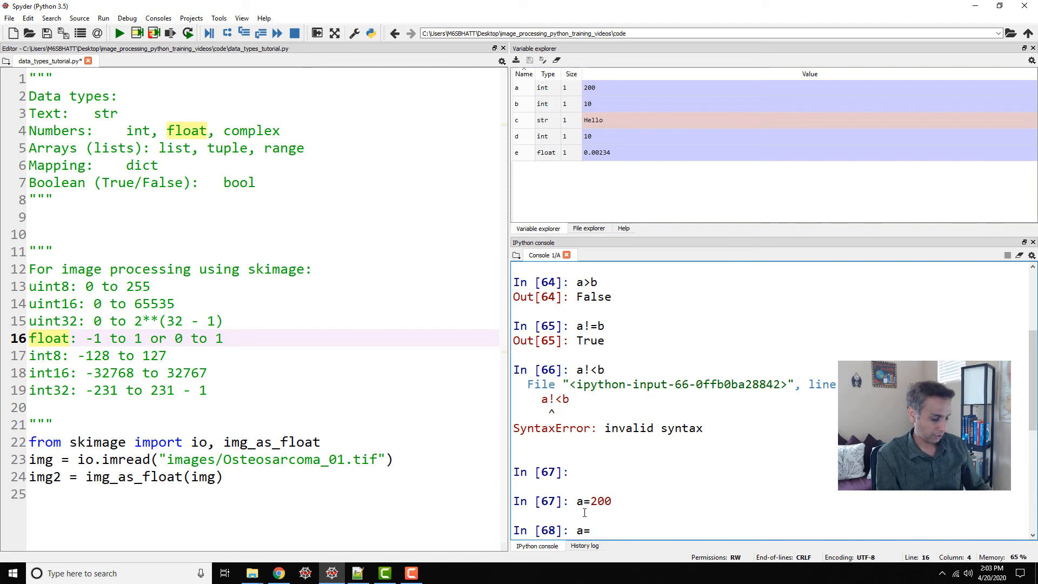
type("200.")
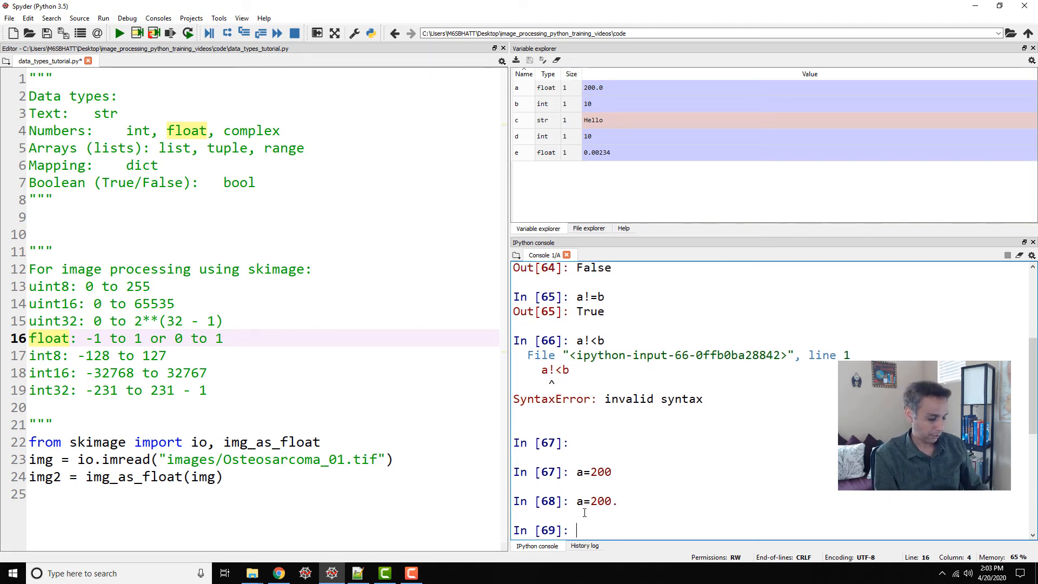
type("type(a")
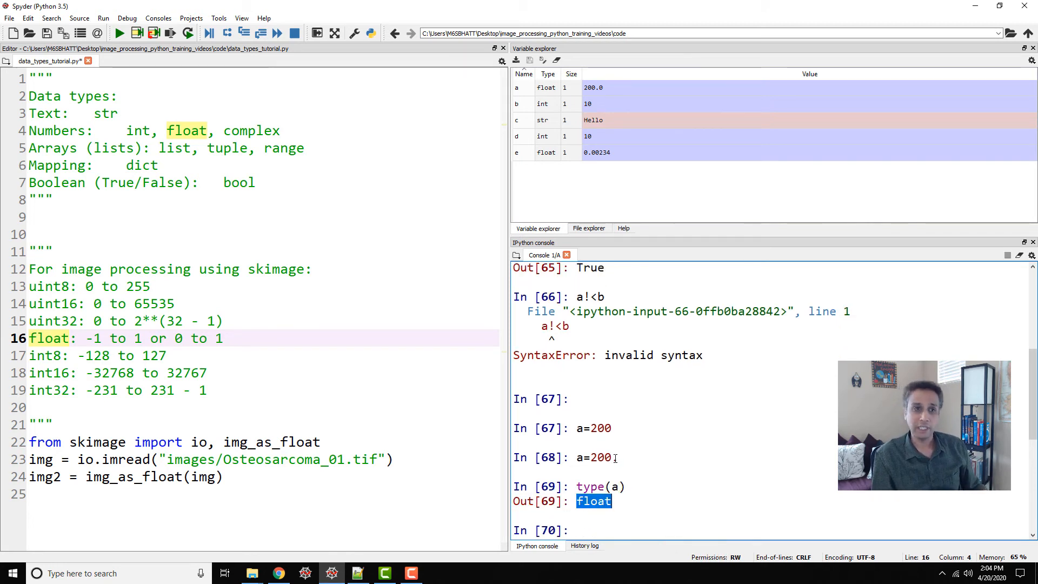
type(".")
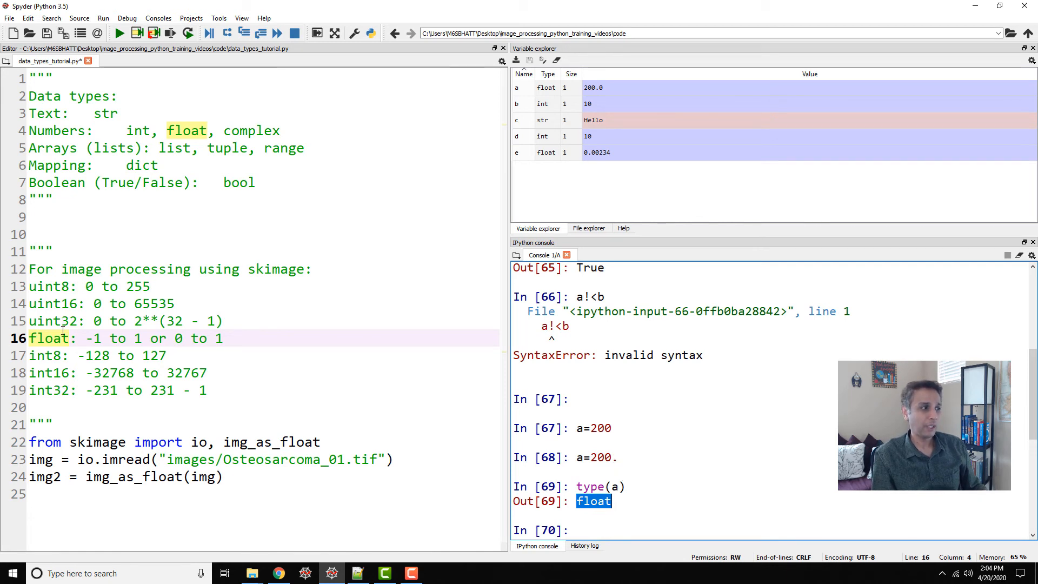
- Highlight the float range note and img_as_float in the import line
left_click(64, 338)
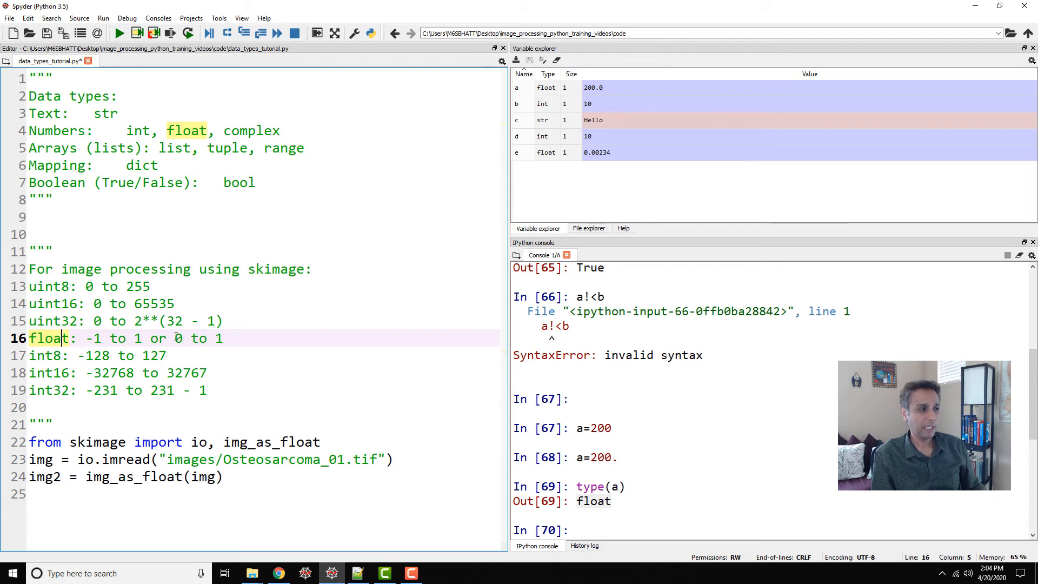
left_click_drag(174, 338, 224, 338)
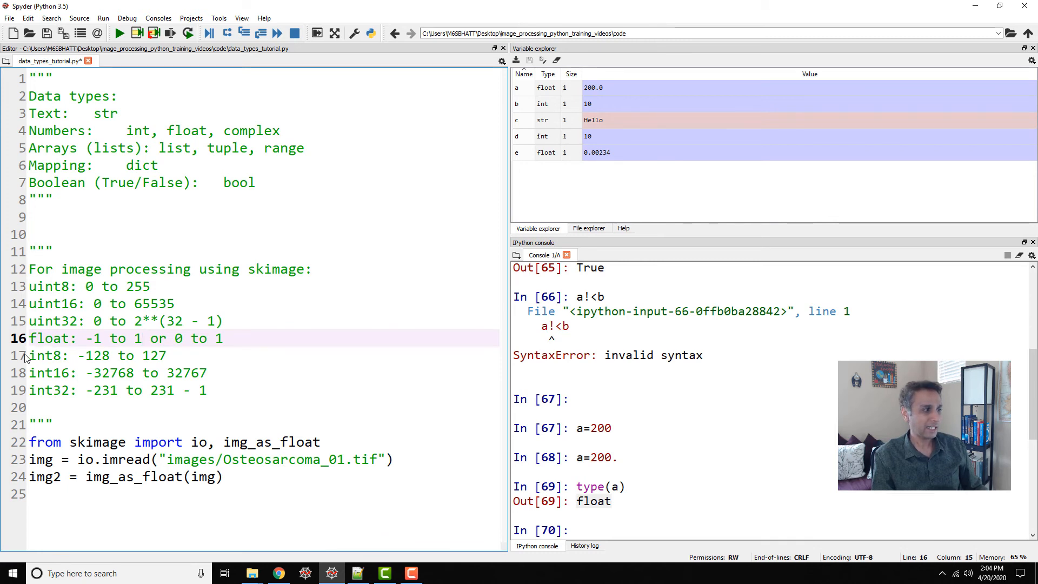
left_click_drag(29, 356, 207, 390)
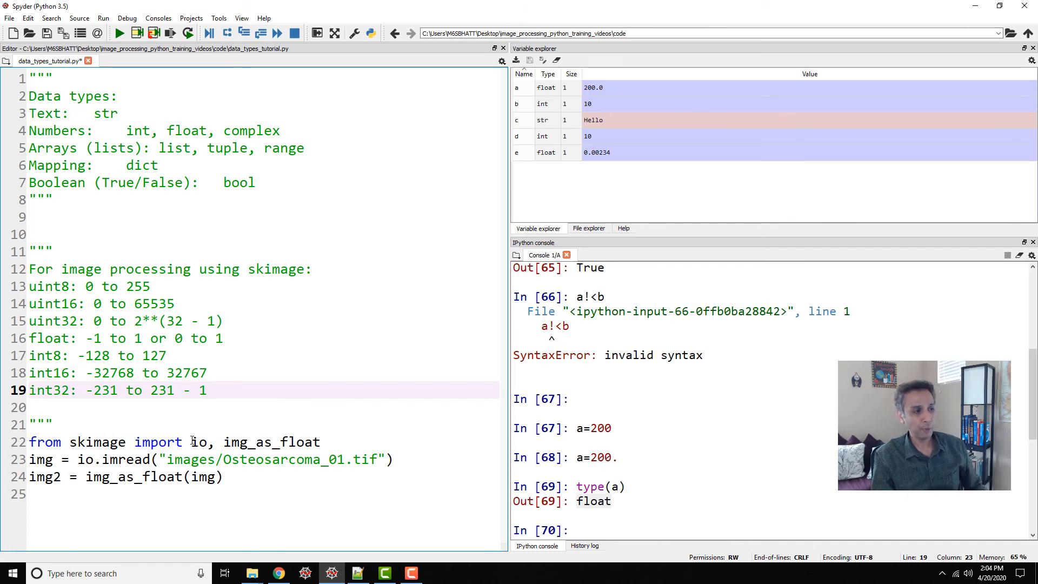
double_click(198, 442)
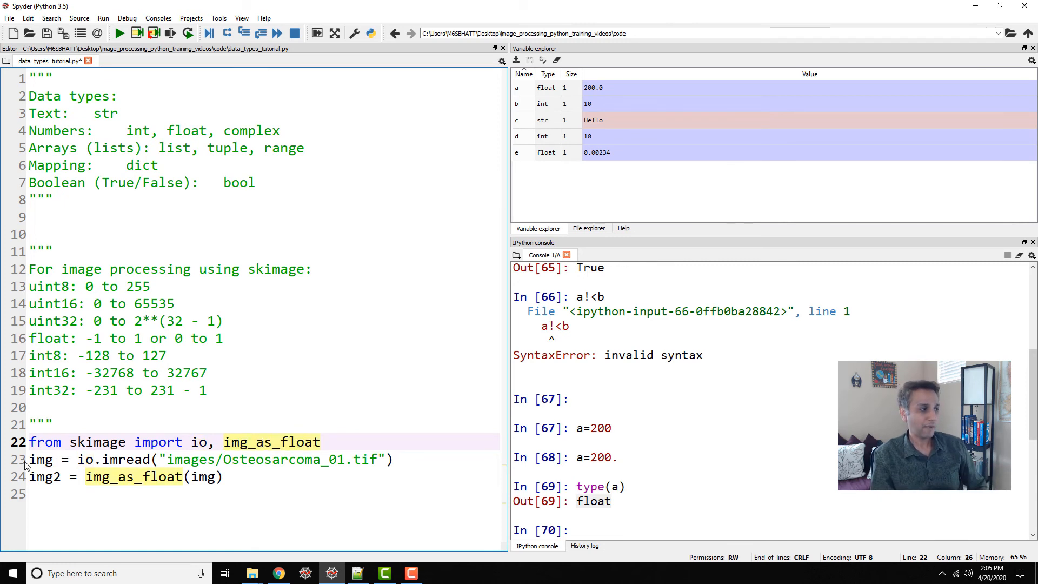
- Remove all variables and run the script, giving img as uint8 and img2 as float64
left_click(557, 60)
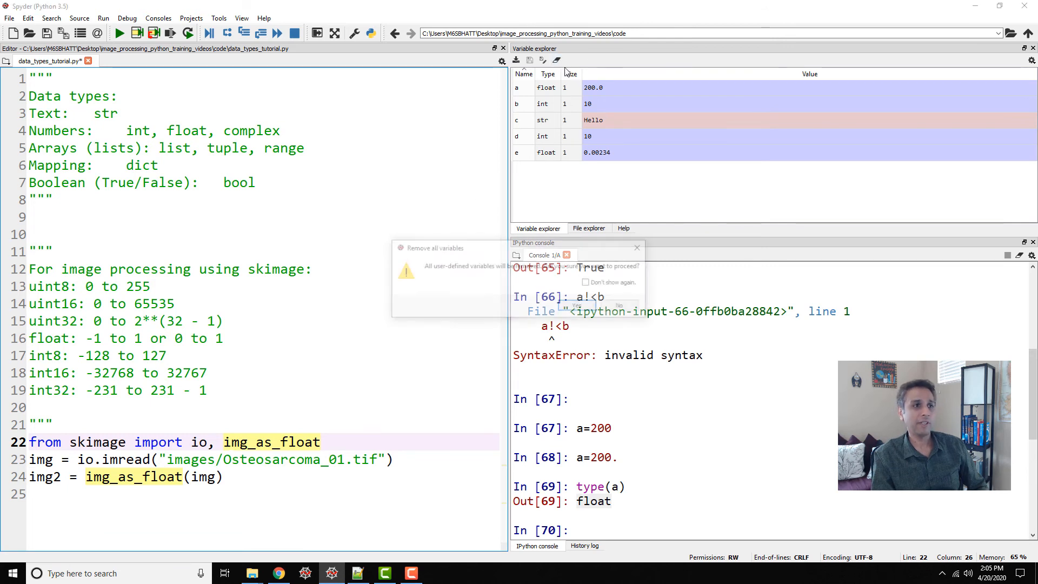
left_click(575, 305)
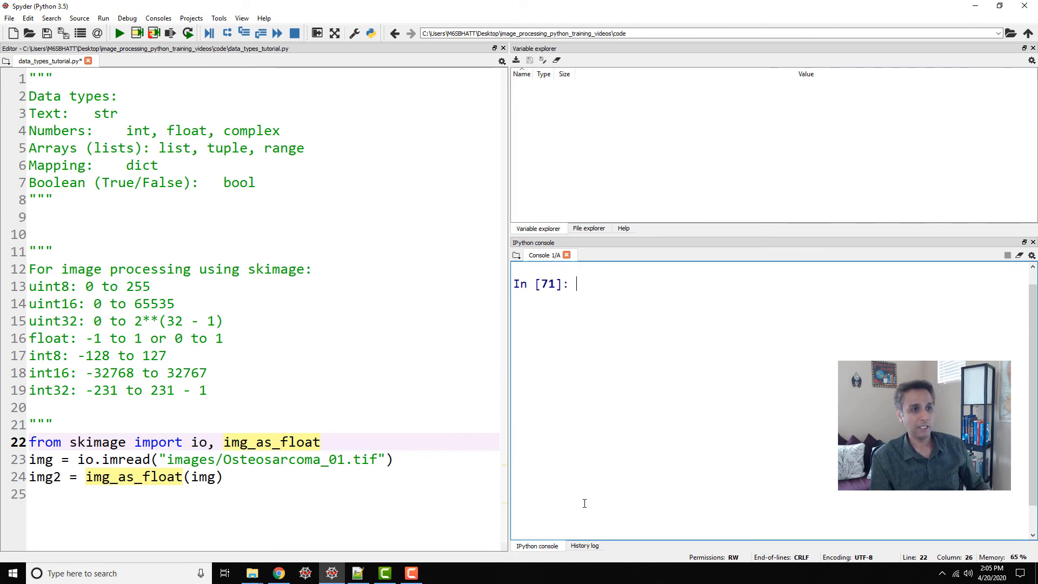
mouse_move(166, 415)
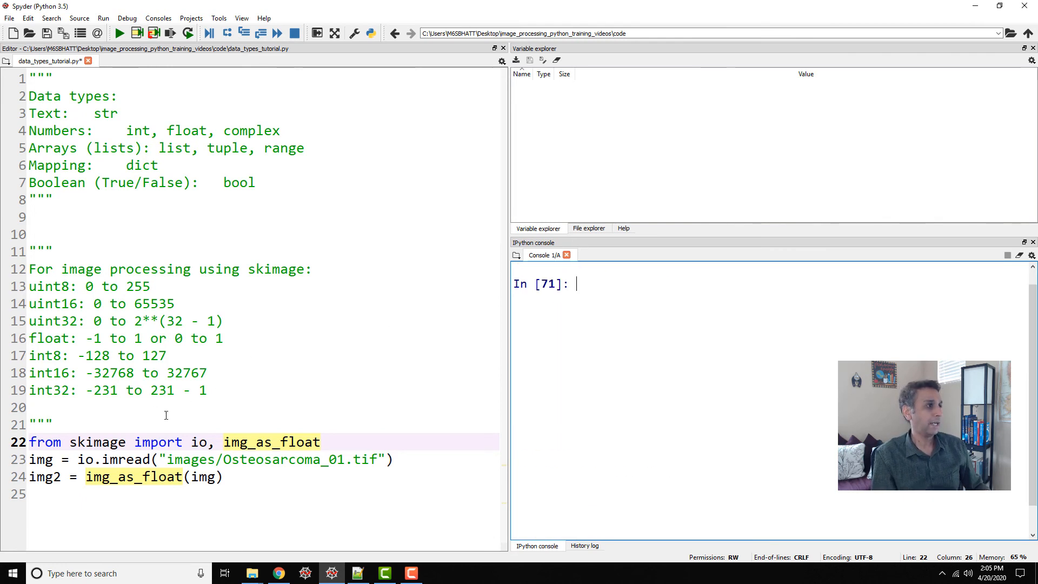
left_click(119, 33)
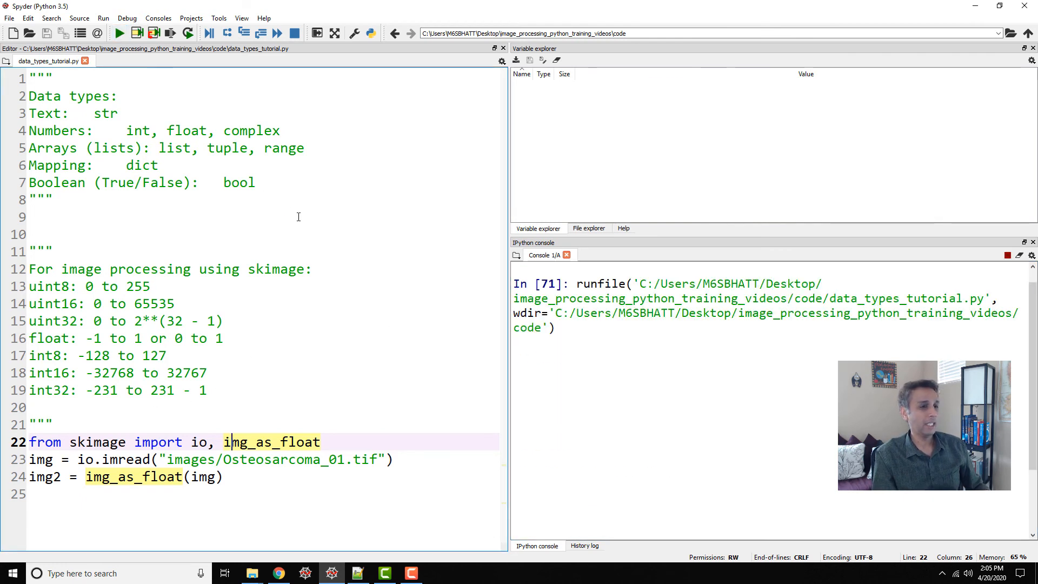
left_click(119, 33)
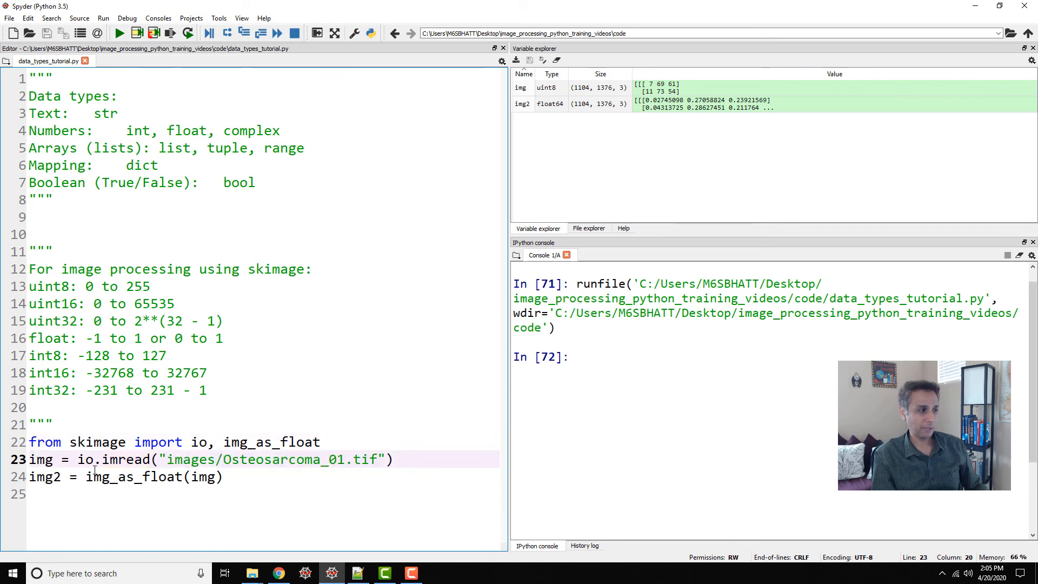
double_click(191, 460)
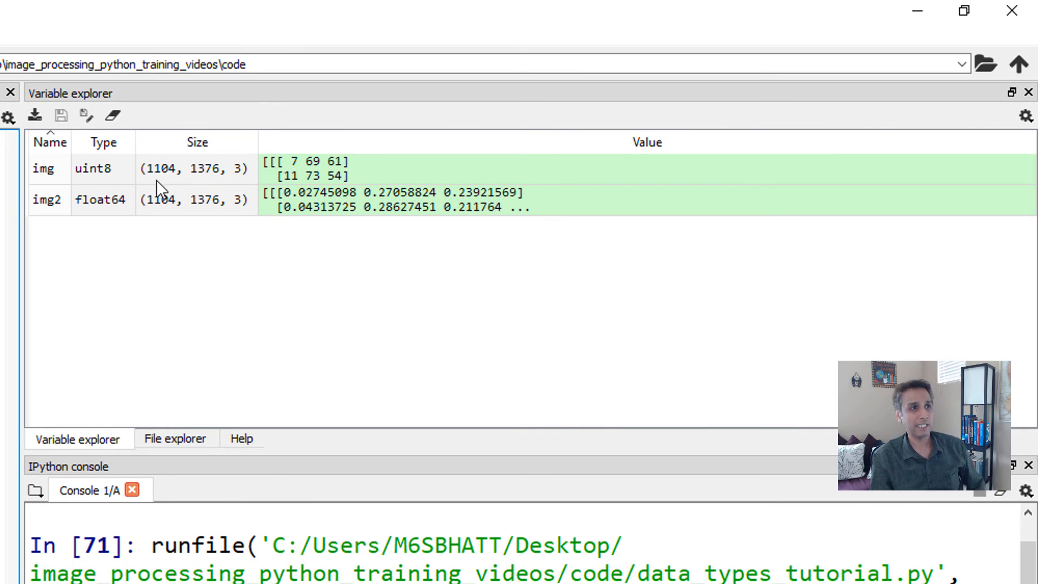
mouse_move(99, 184)
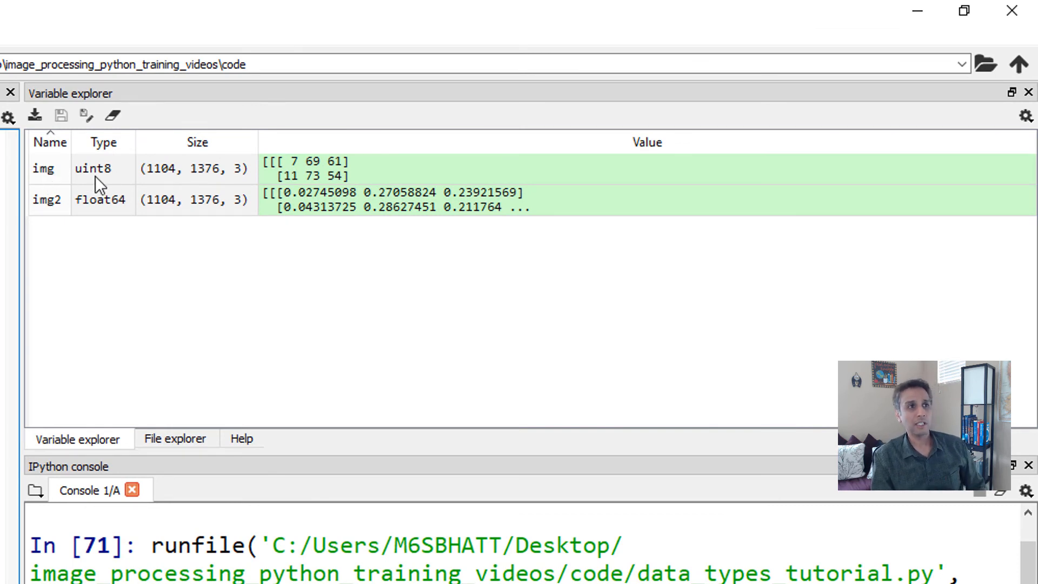
mouse_move(292, 169)
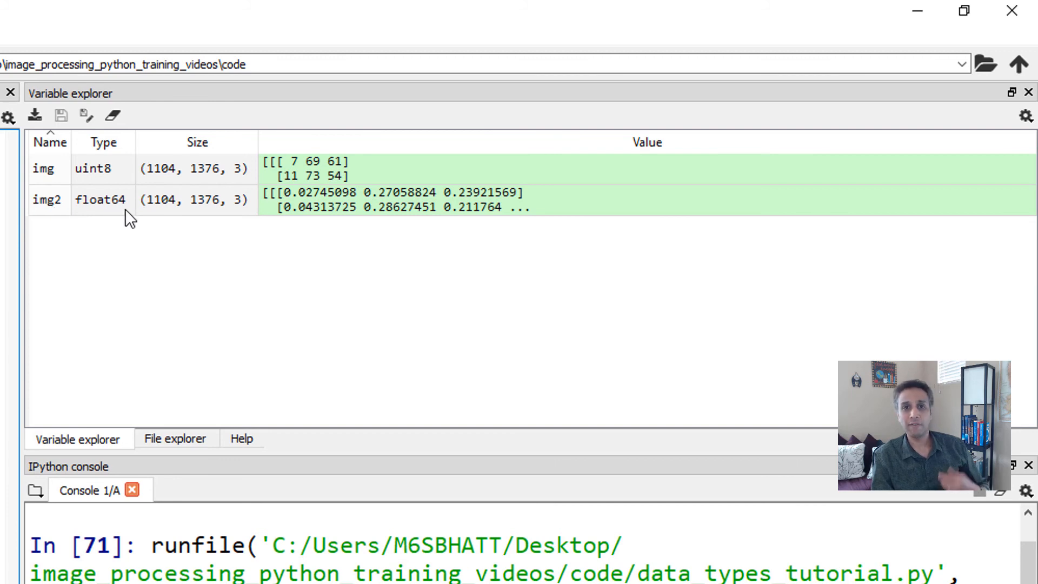
mouse_move(304, 202)
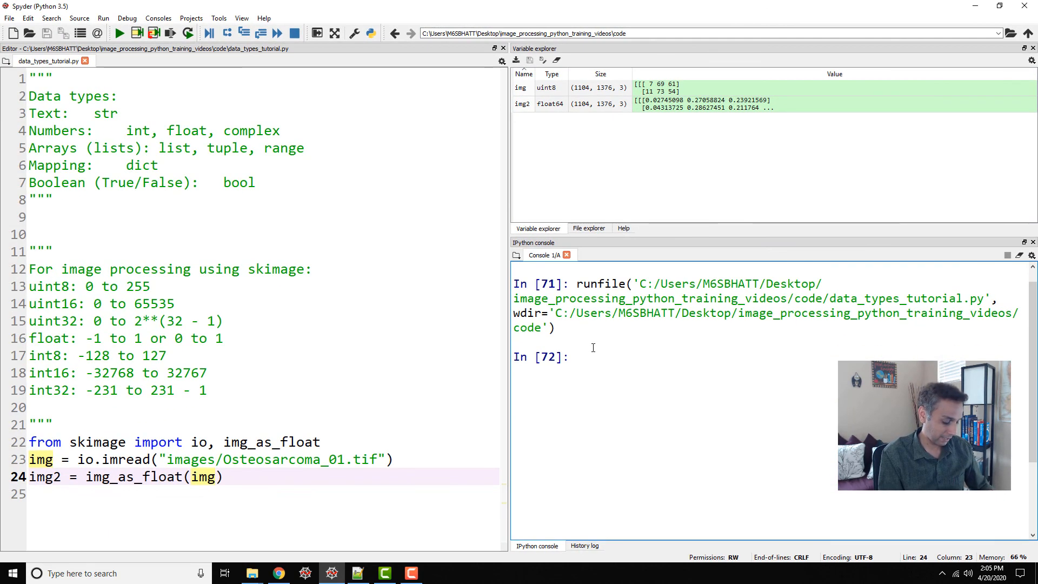
- Evaluate img2.max() in the IPython console, confirming 1.0, and begin typing img.max()
type("img2.max(")
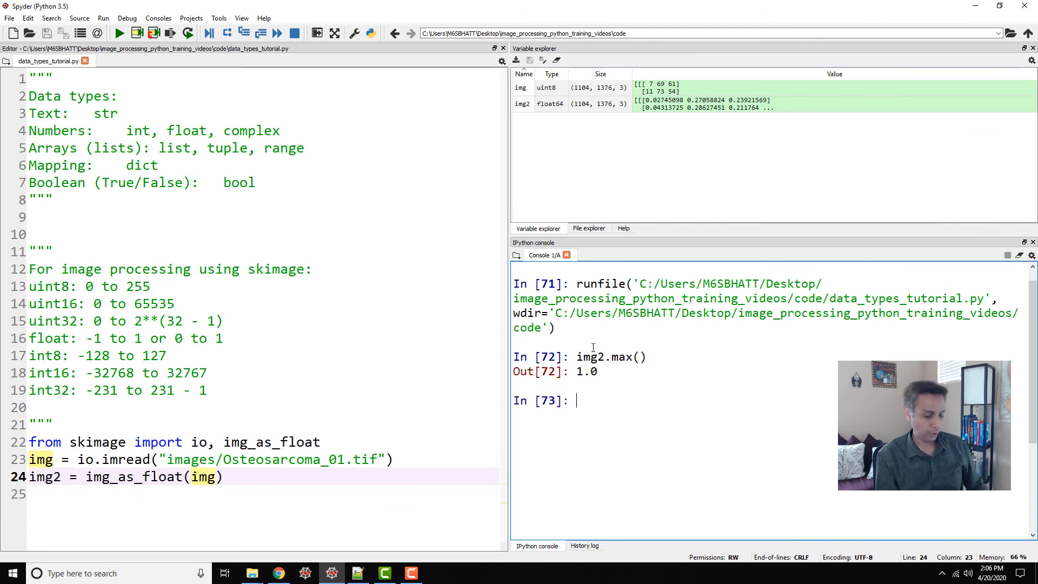
type("img(")
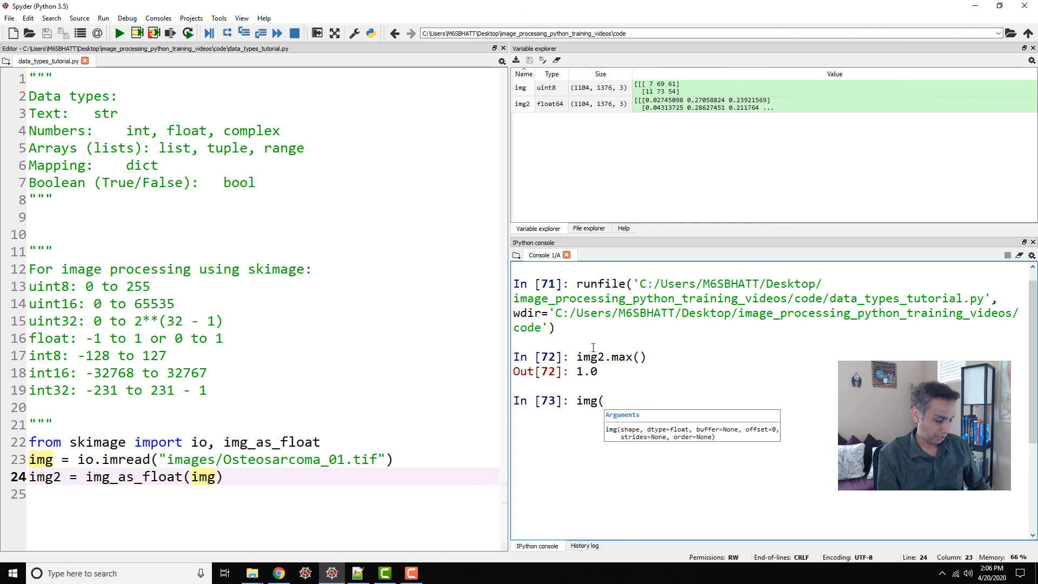
type(".ma")
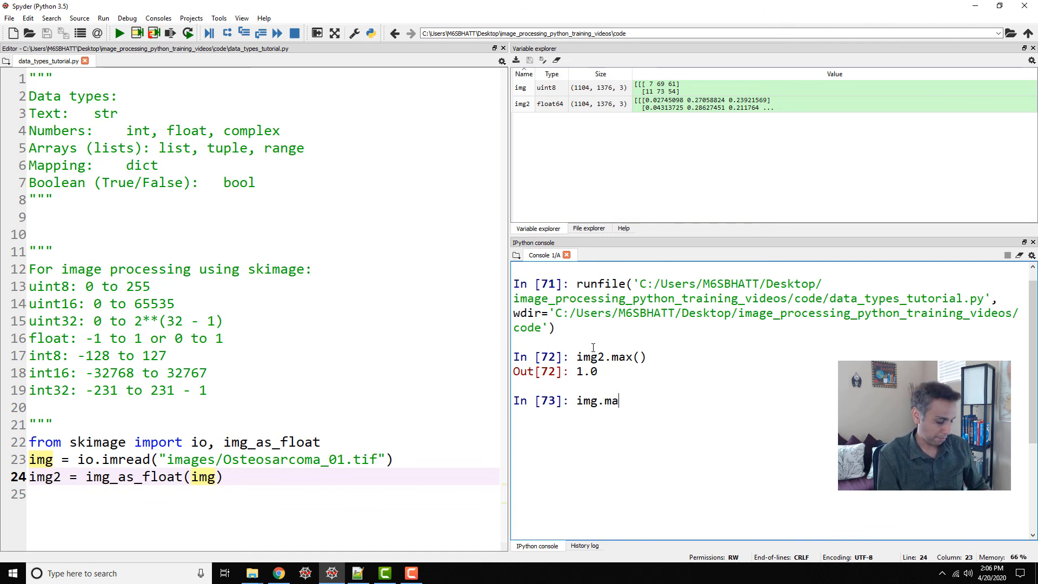